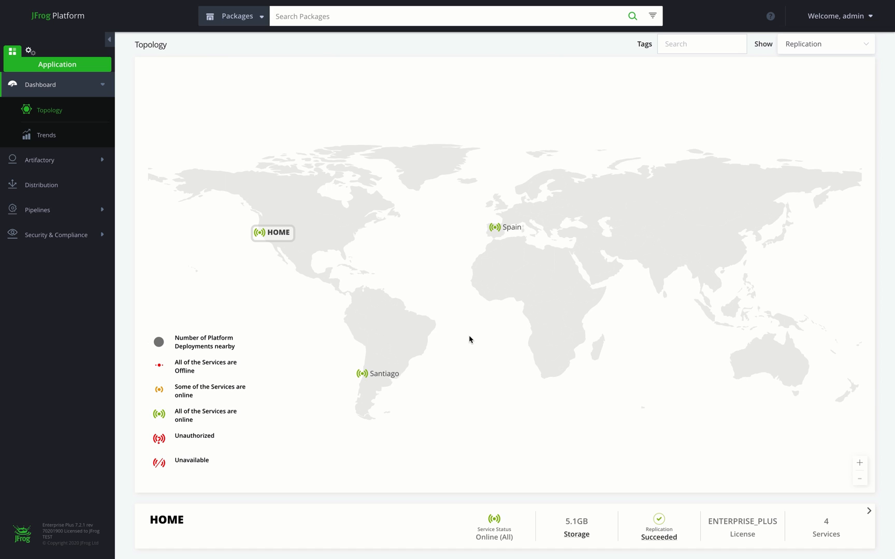
mouse_move(868, 553)
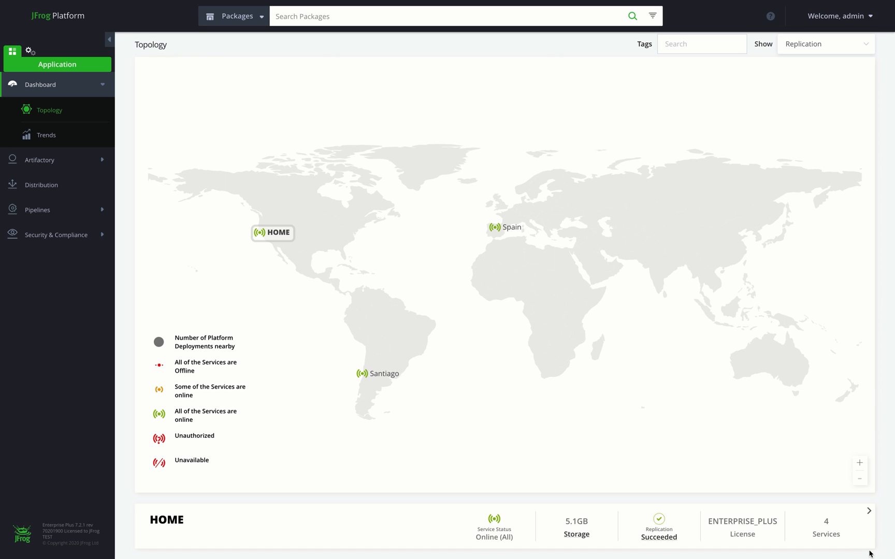
- Expand HOME's service details, then select the Spain deployment and expand its service details panel
click(869, 510)
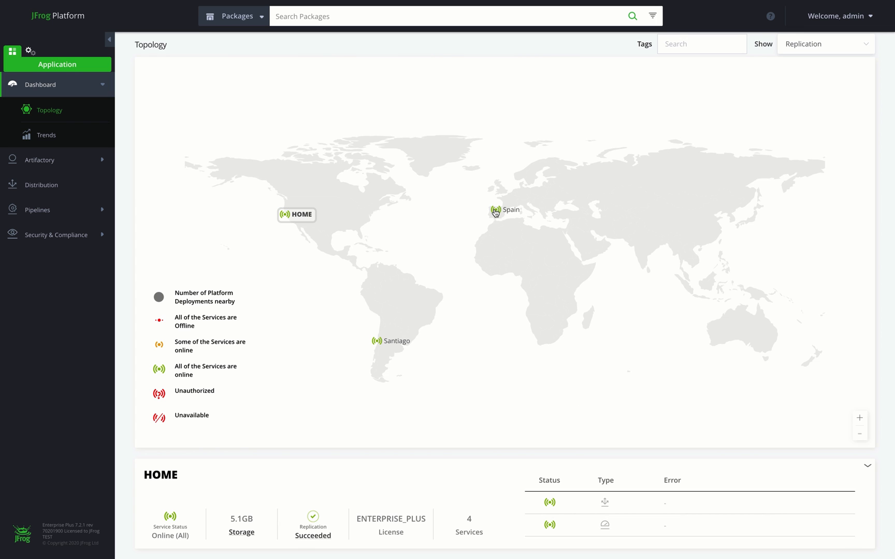
click(497, 210)
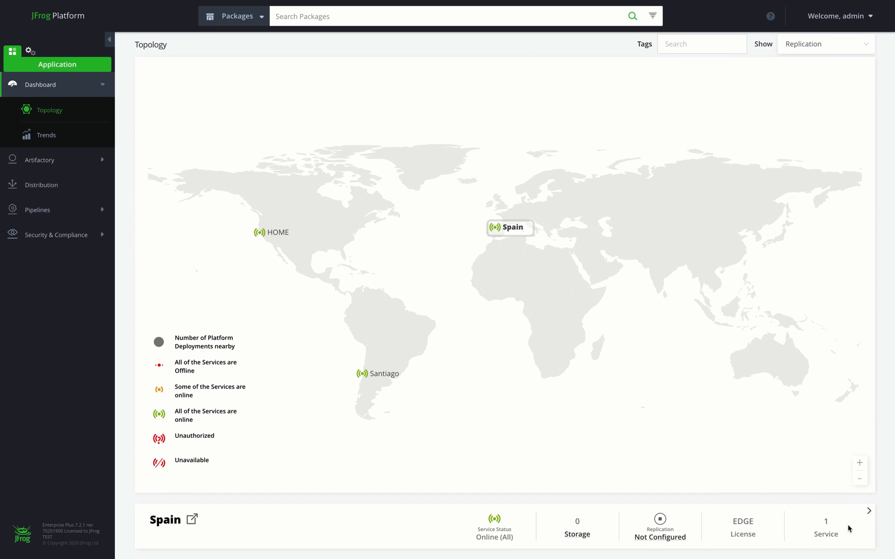
click(869, 511)
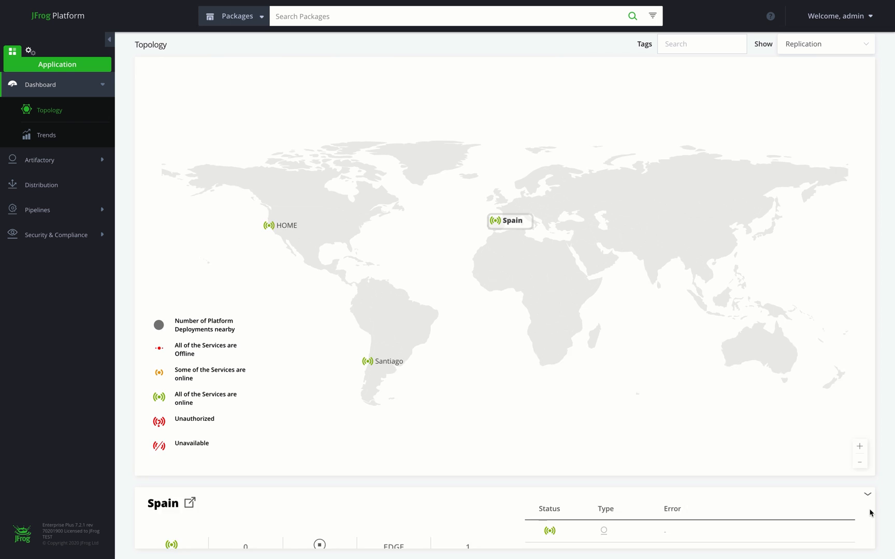
click(866, 497)
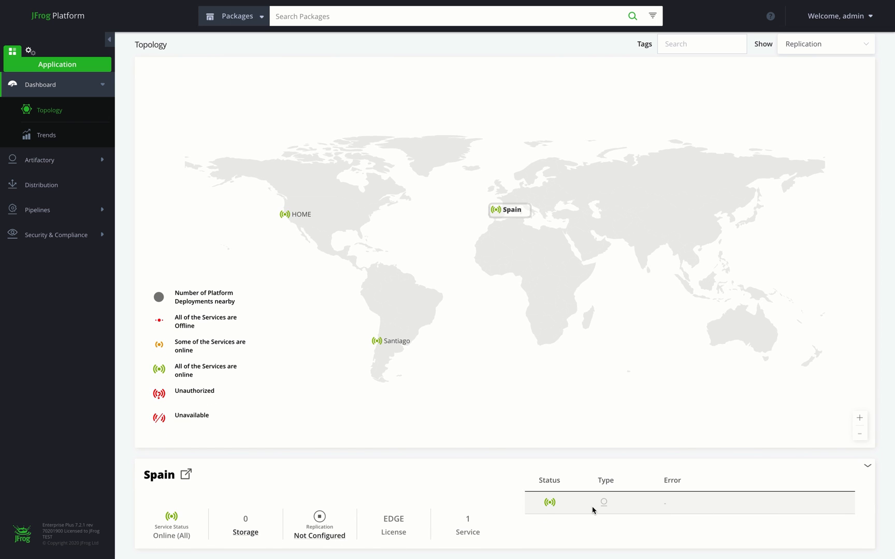
mouse_move(824, 67)
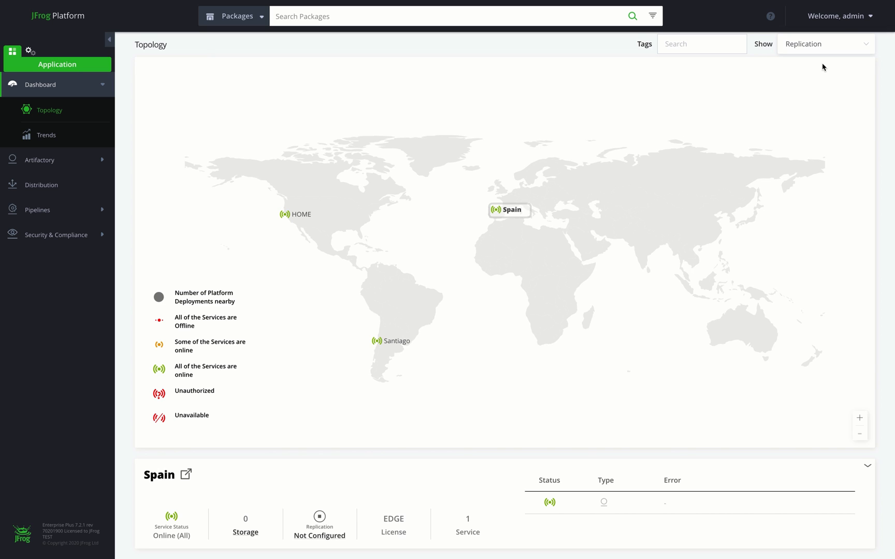
mouse_move(823, 47)
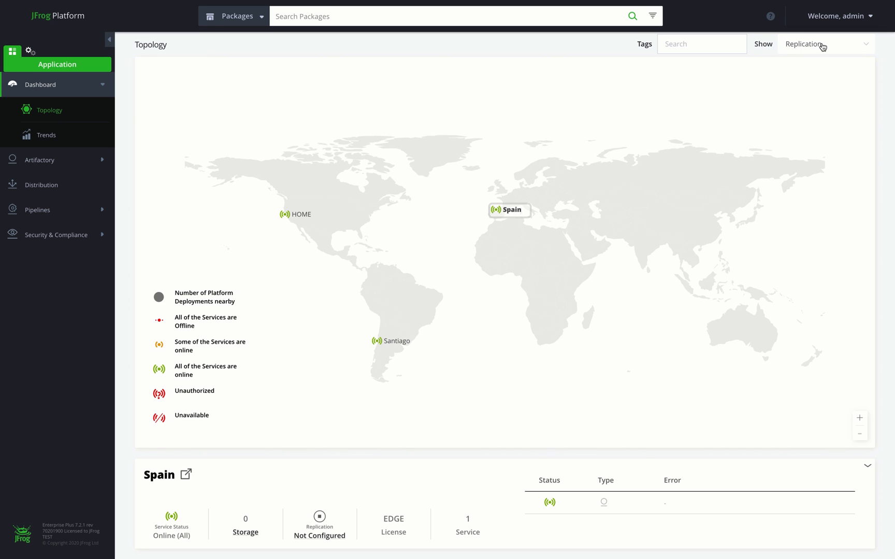
- Switch the topology view from Replication to Access Federation and select the HOME deployment
click(825, 44)
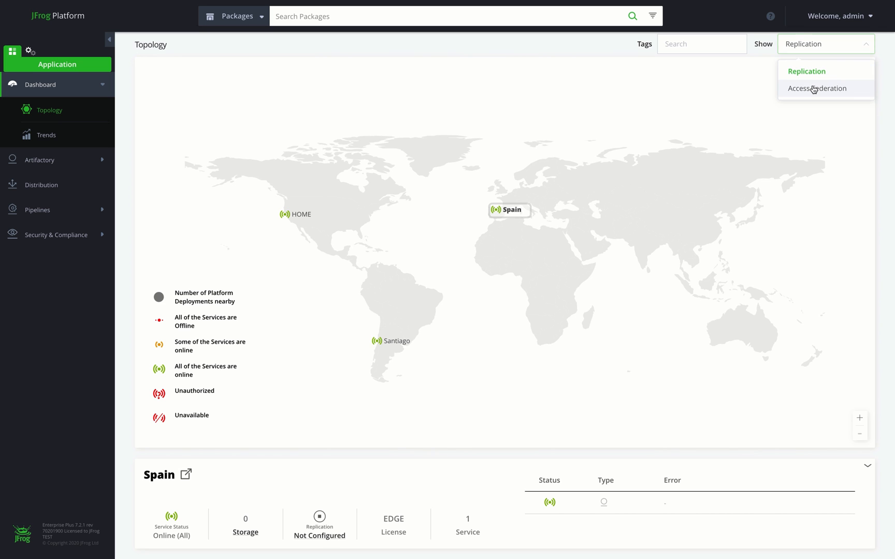
click(817, 88)
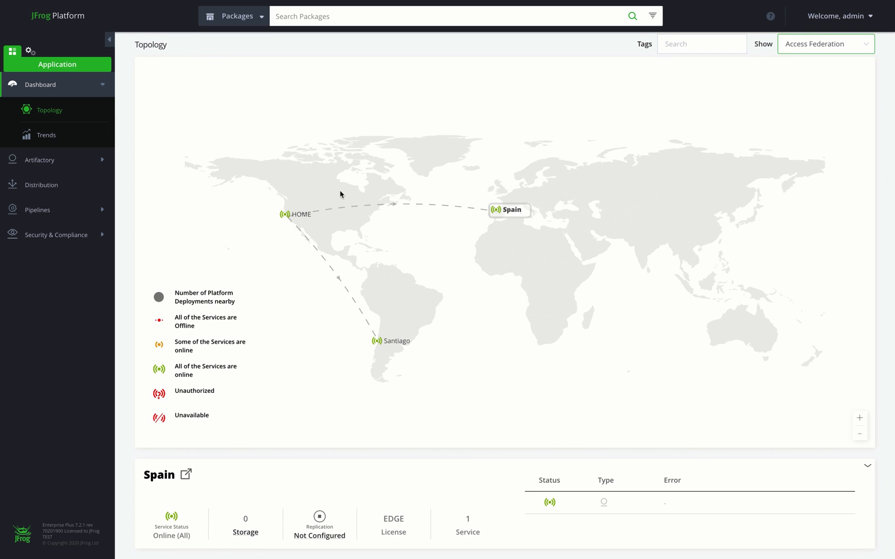
click(296, 214)
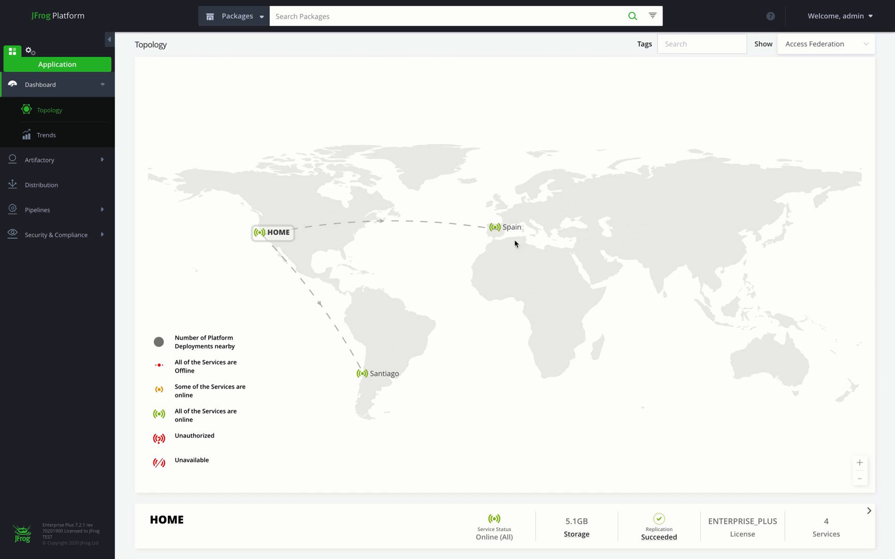
mouse_move(286, 236)
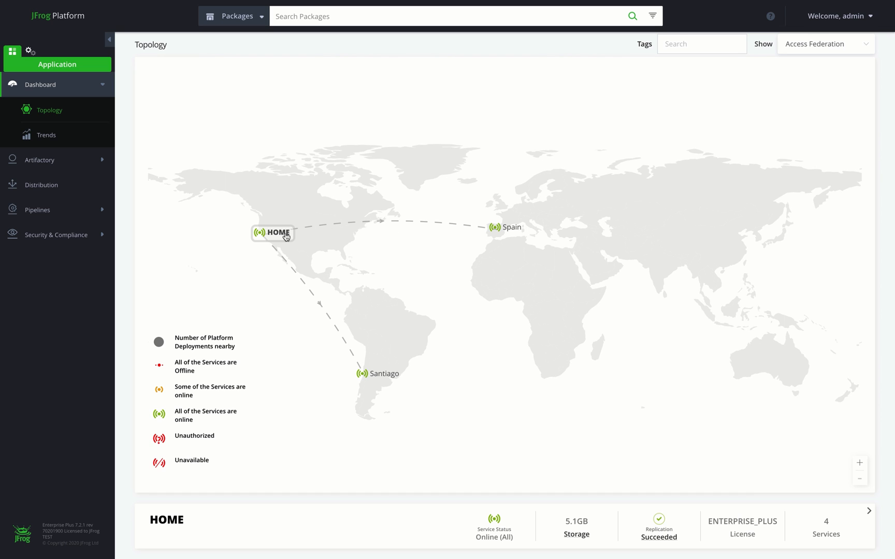
mouse_move(362, 370)
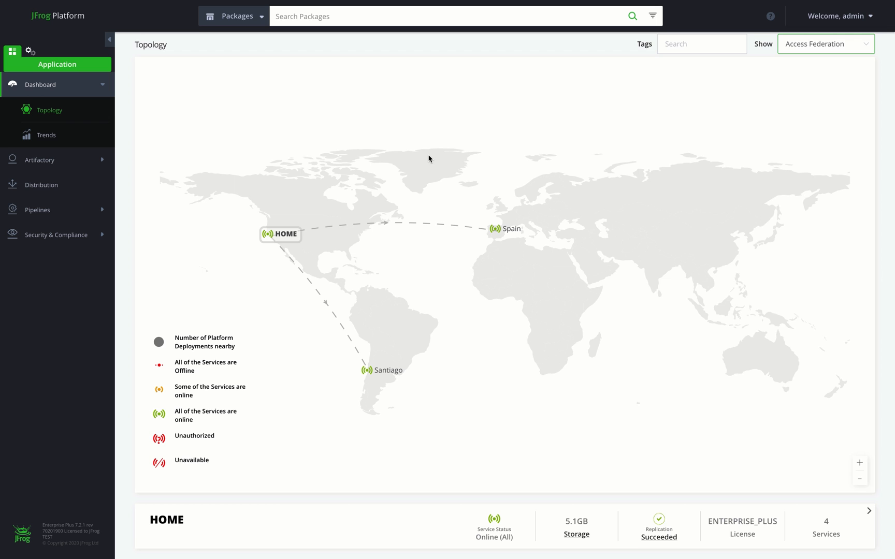
mouse_move(331, 35)
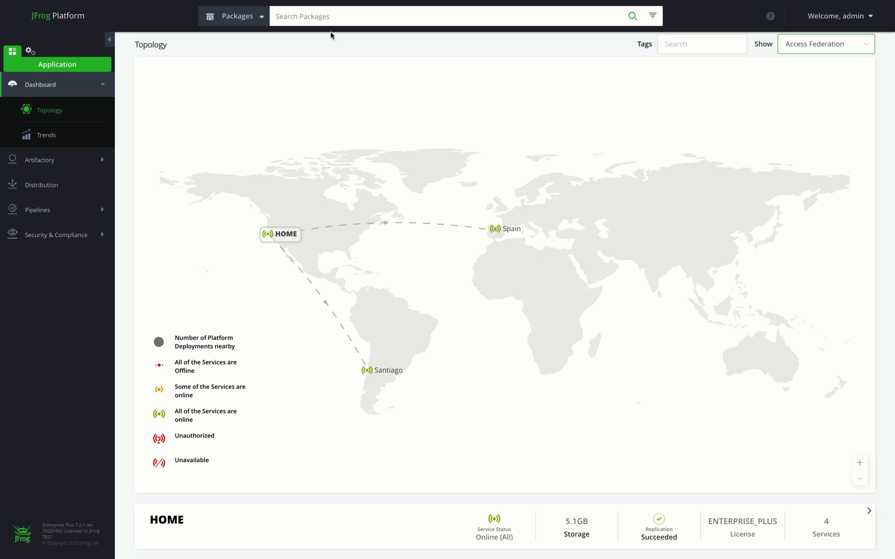
- Search the platform for packages matching 'nginx'
text(nginx)
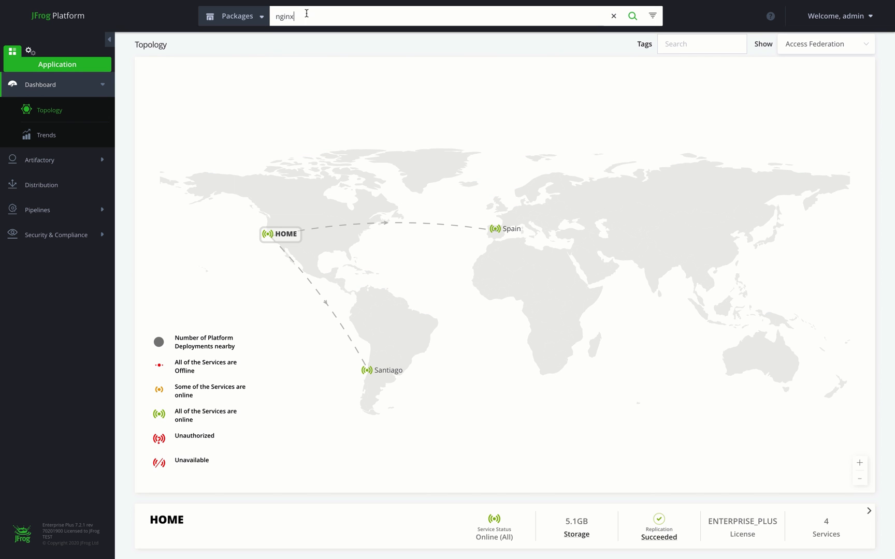
click(234, 15)
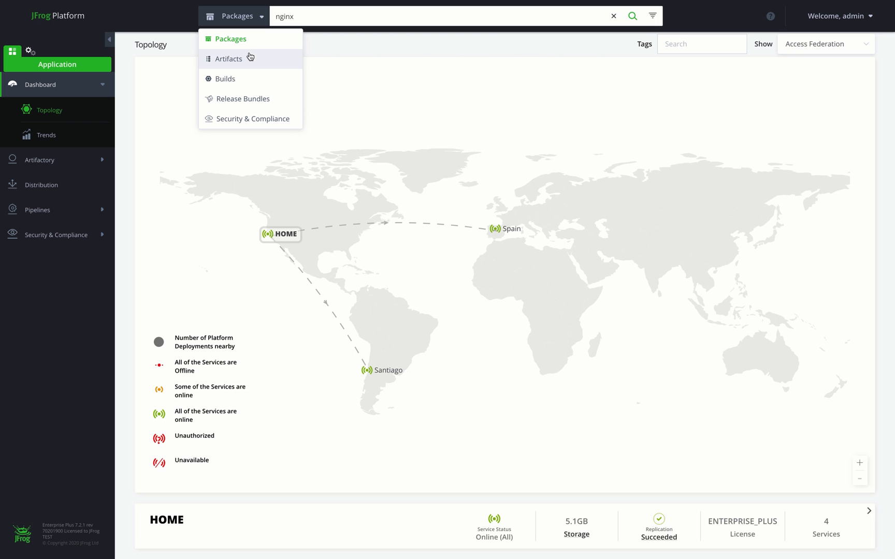
mouse_move(263, 49)
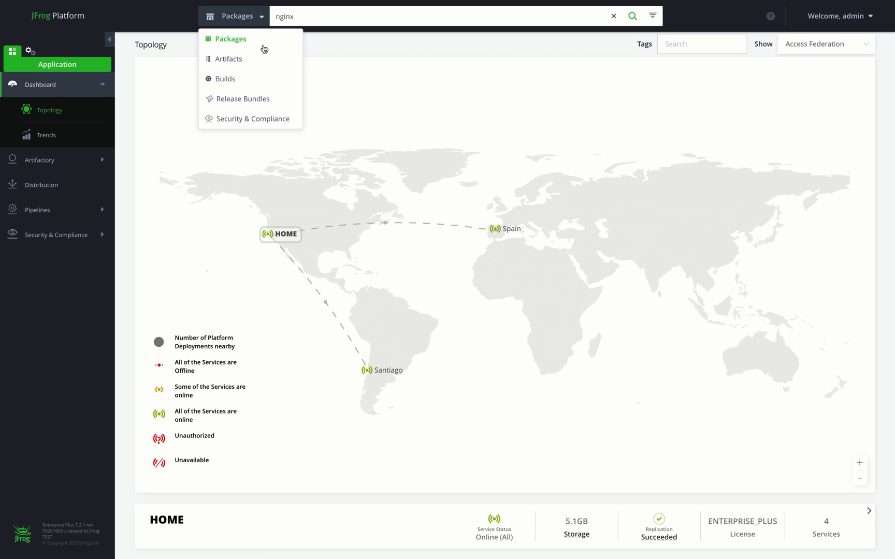
click(653, 16)
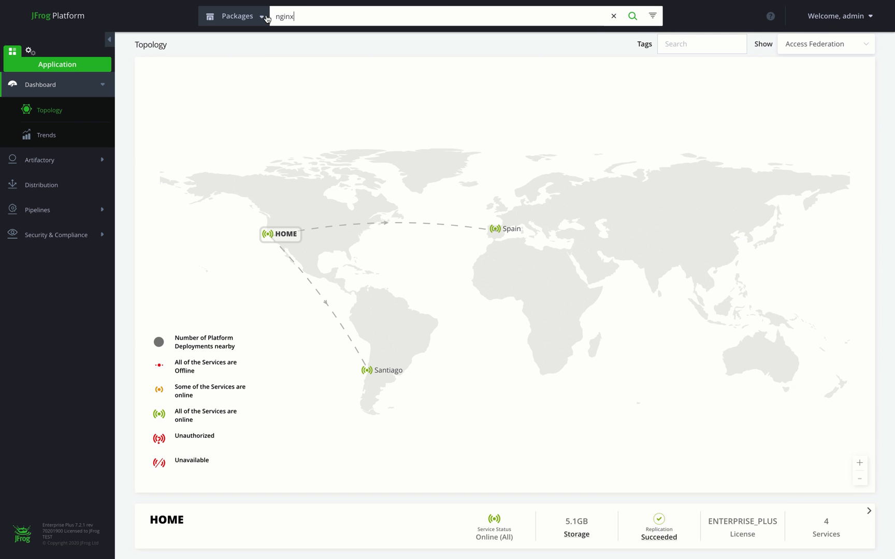
- Rerun the nginx search as Artifacts to list nine matches, then set the search type back to Packages
click(633, 16)
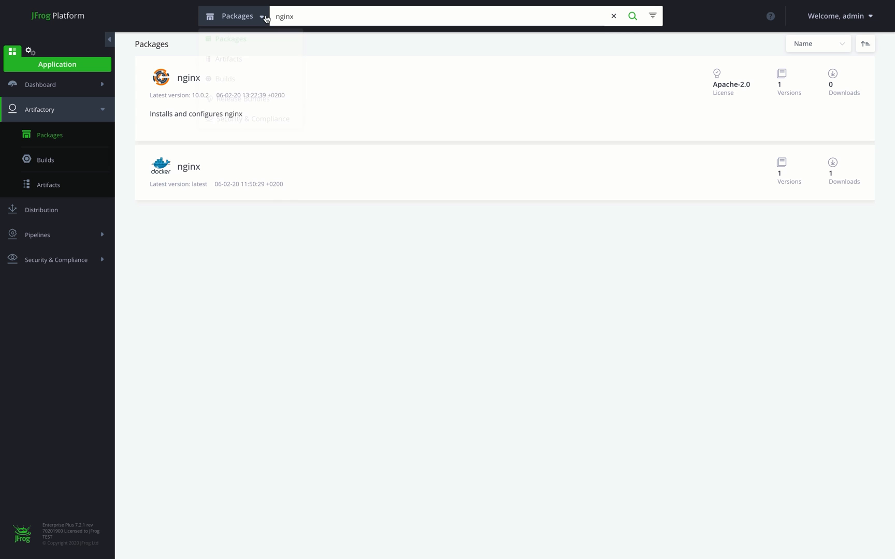
click(228, 58)
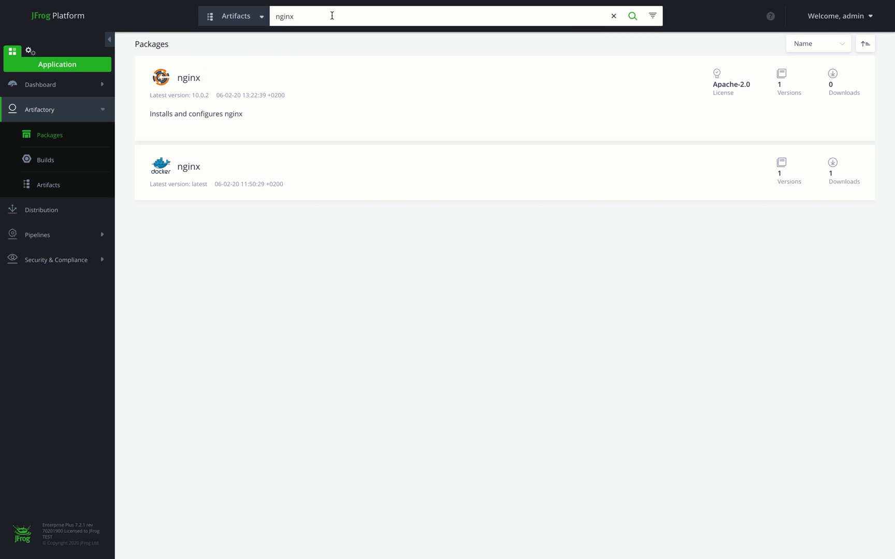
click(632, 16)
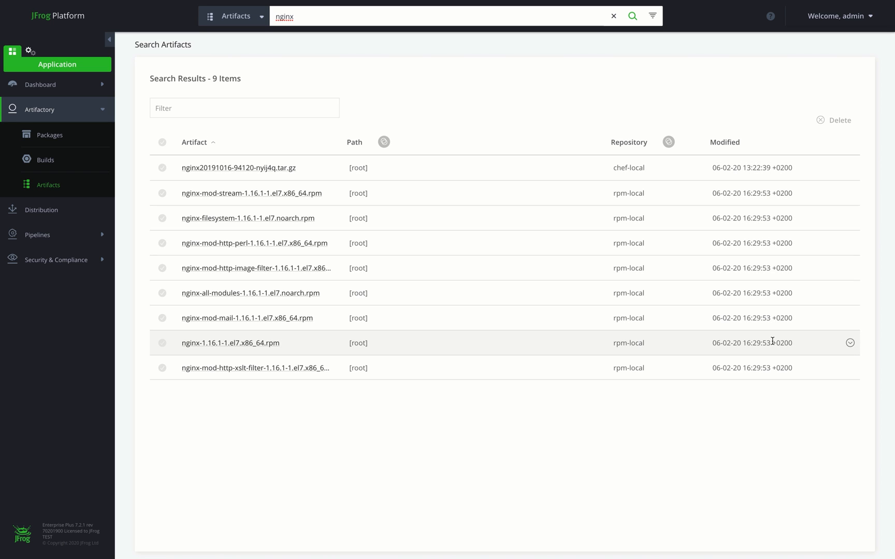
click(237, 15)
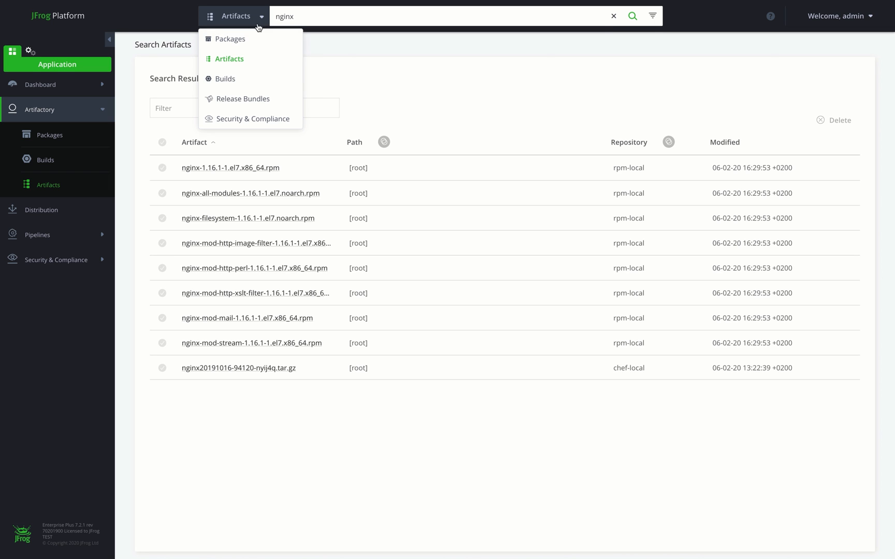
click(230, 39)
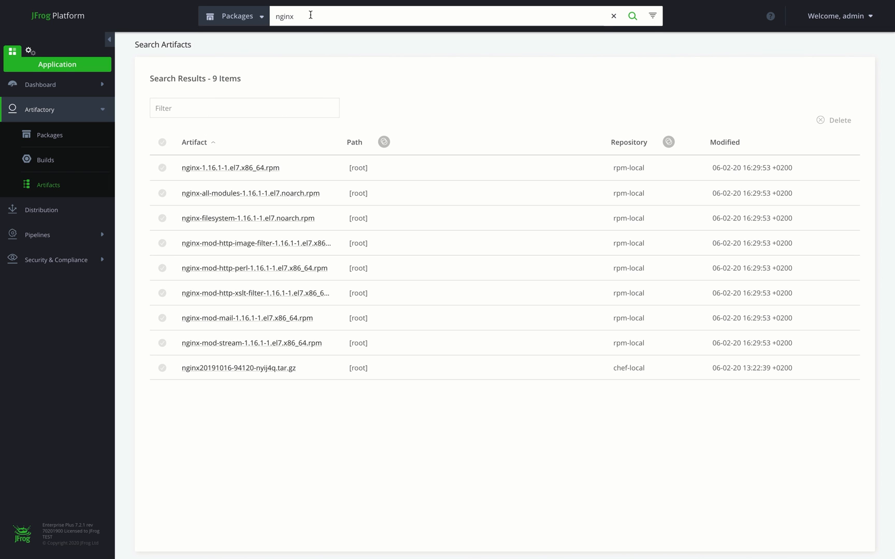
- Run the nginx package search and open the Docker nginx package from the results
click(50, 136)
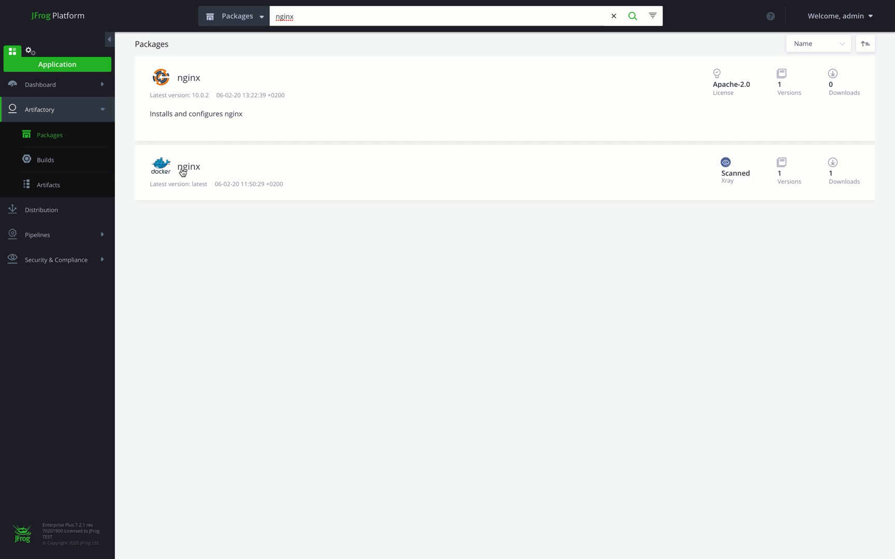
click(188, 166)
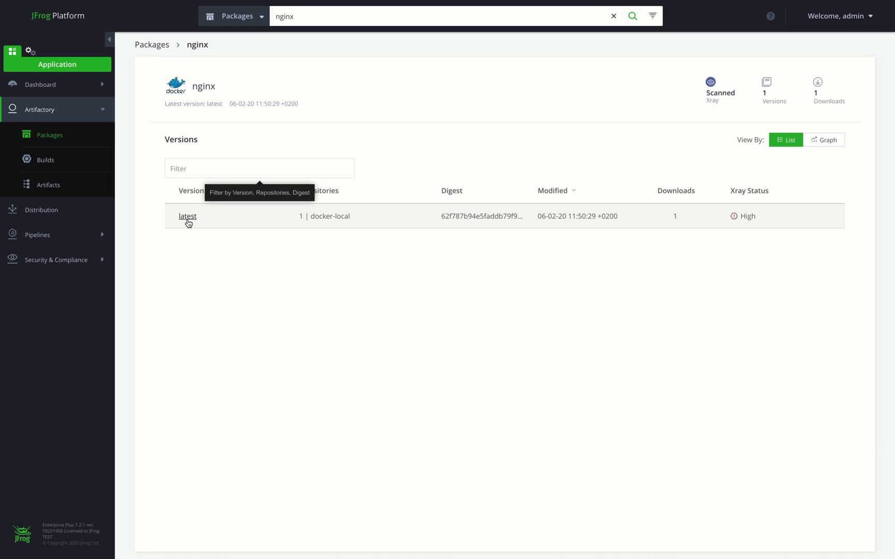
- Open the nginx latest version and review its Xray security issues and distribution status
click(187, 216)
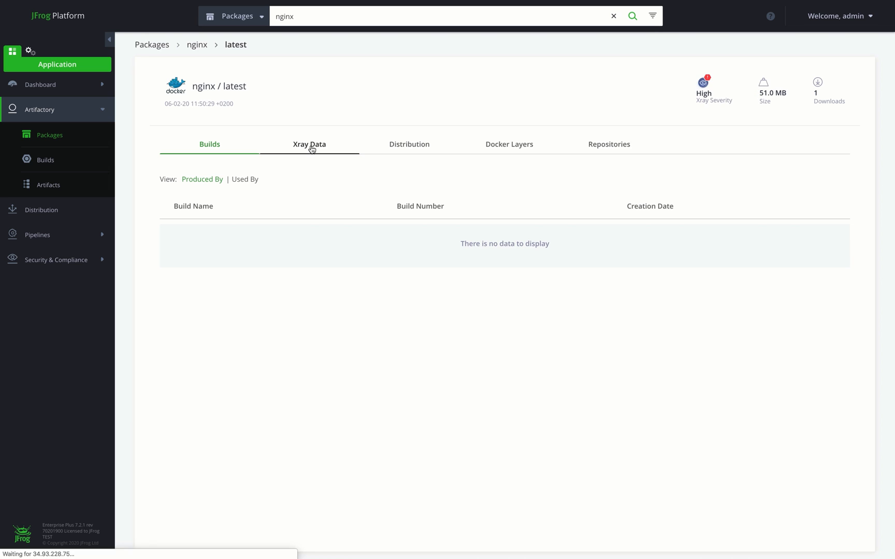
click(309, 144)
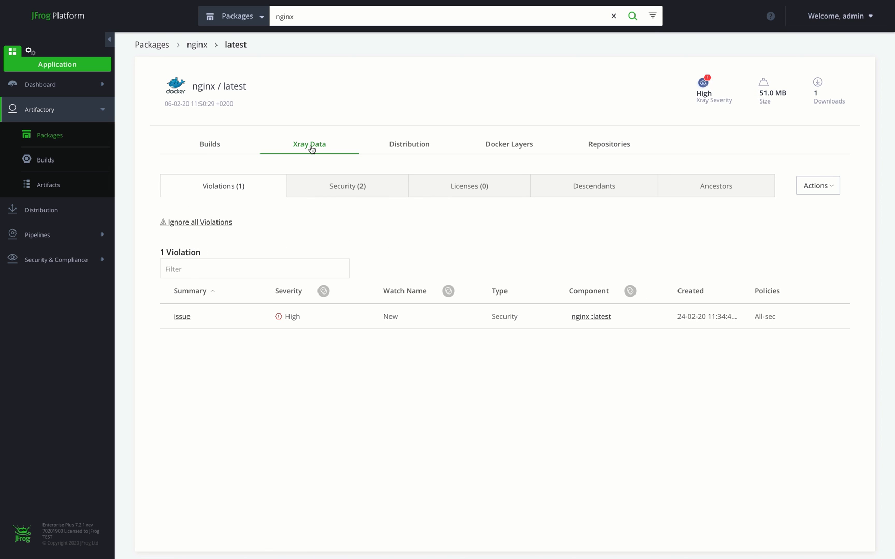
mouse_move(347, 186)
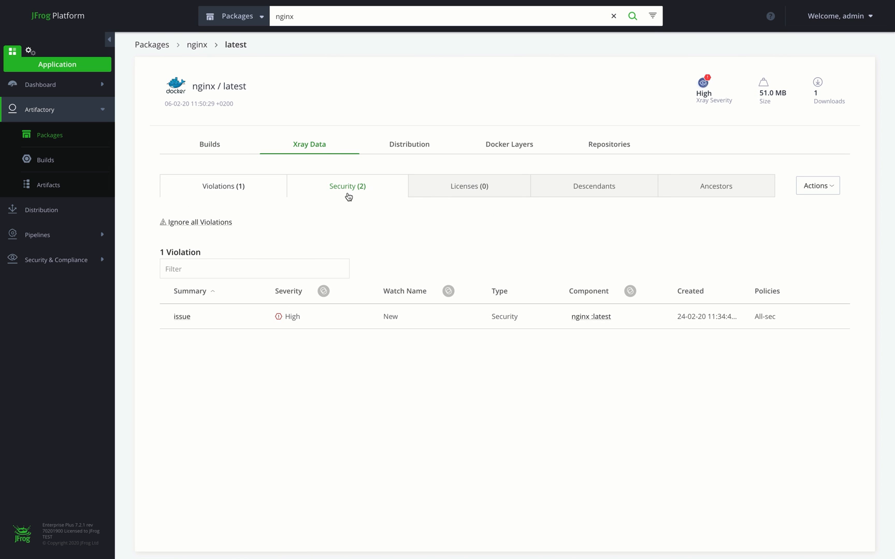
click(347, 187)
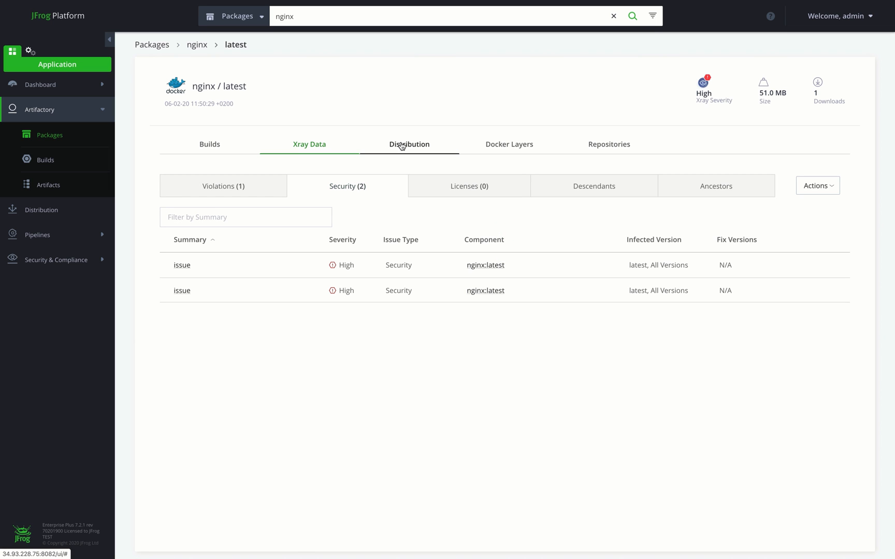
click(410, 144)
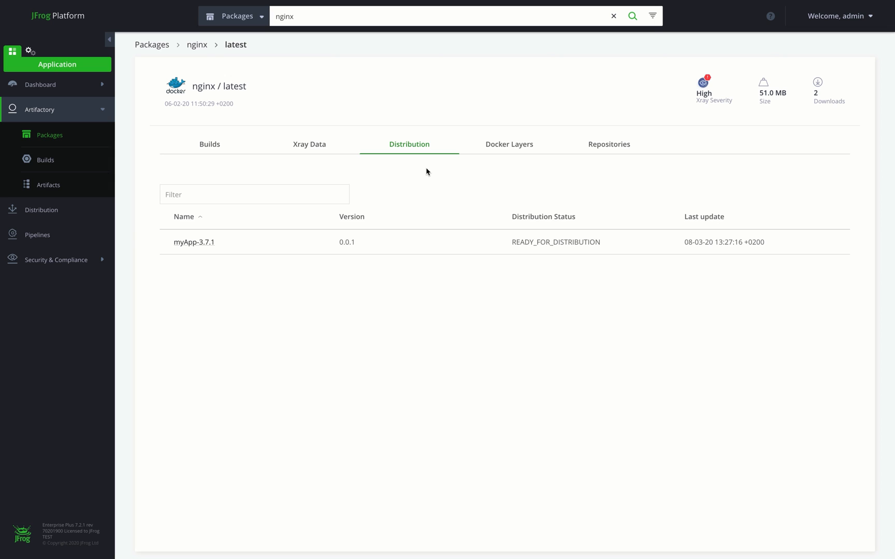
- Expand the image's Docker layers, check which repository hosts it, and go to the Builds list
click(509, 144)
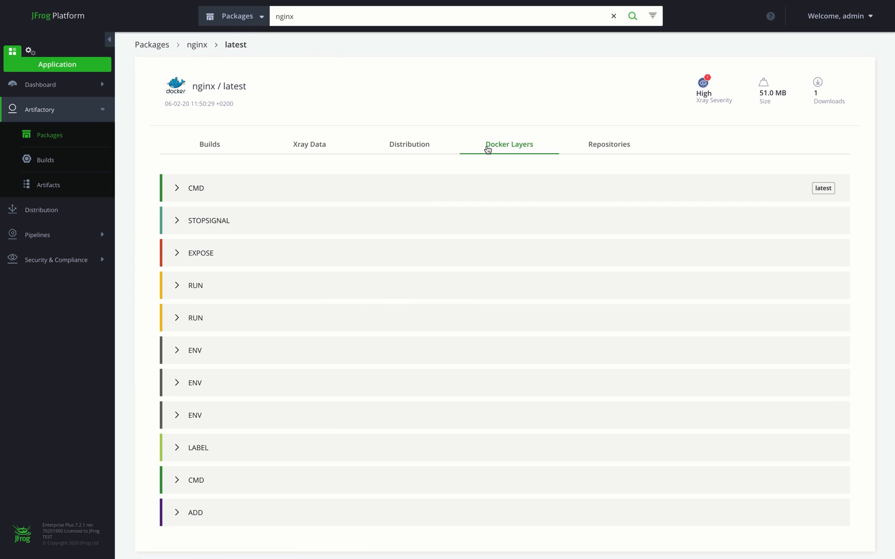
click(196, 188)
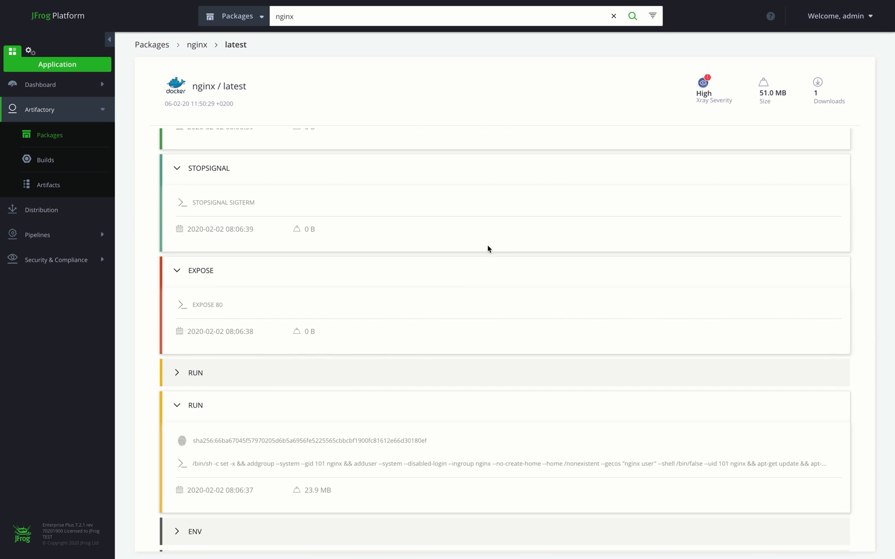
click(609, 144)
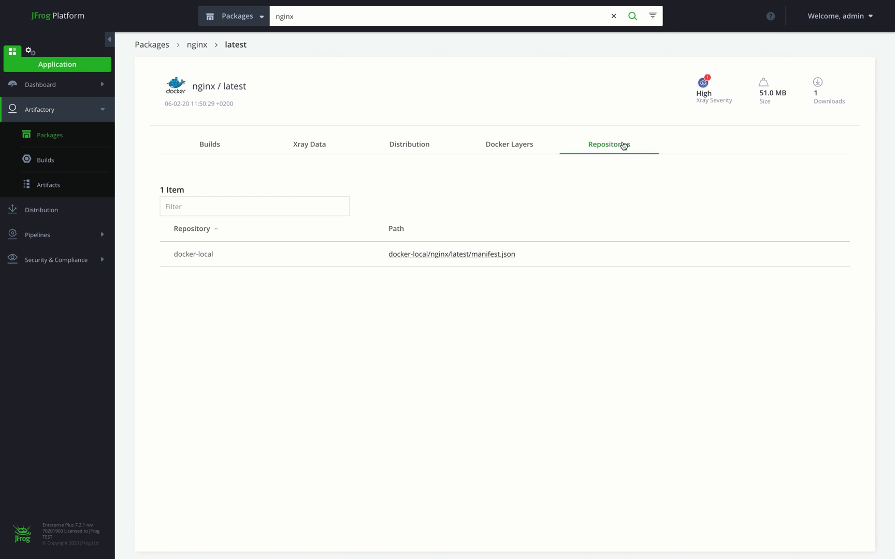
mouse_move(595, 191)
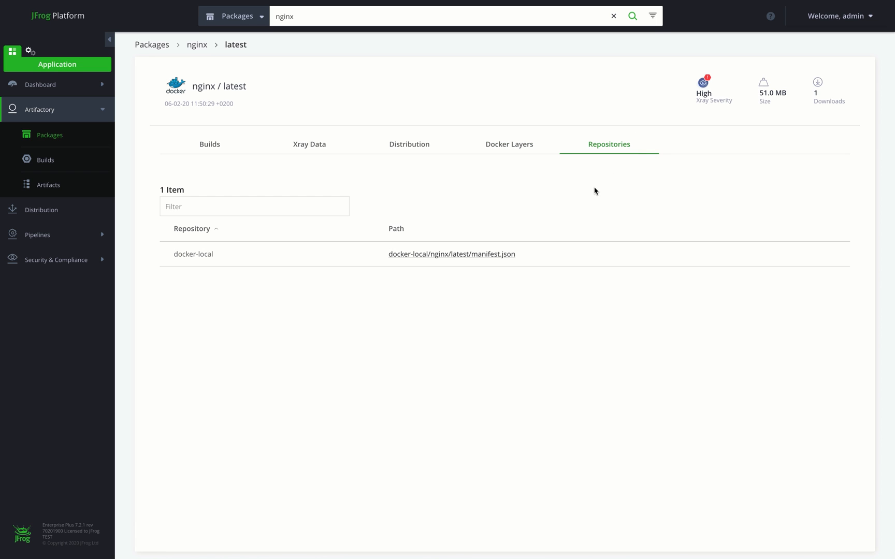
click(45, 160)
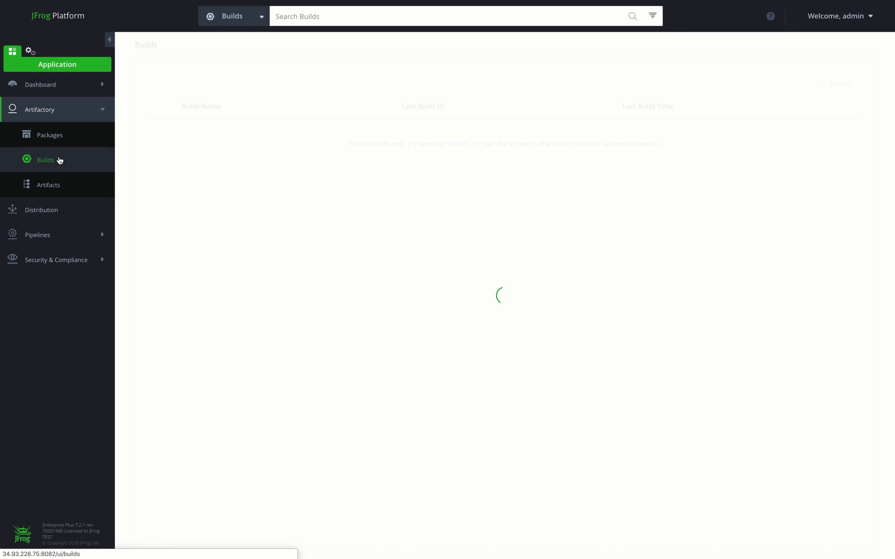
- Open build 3 of maven-test and view its Xray data
click(45, 160)
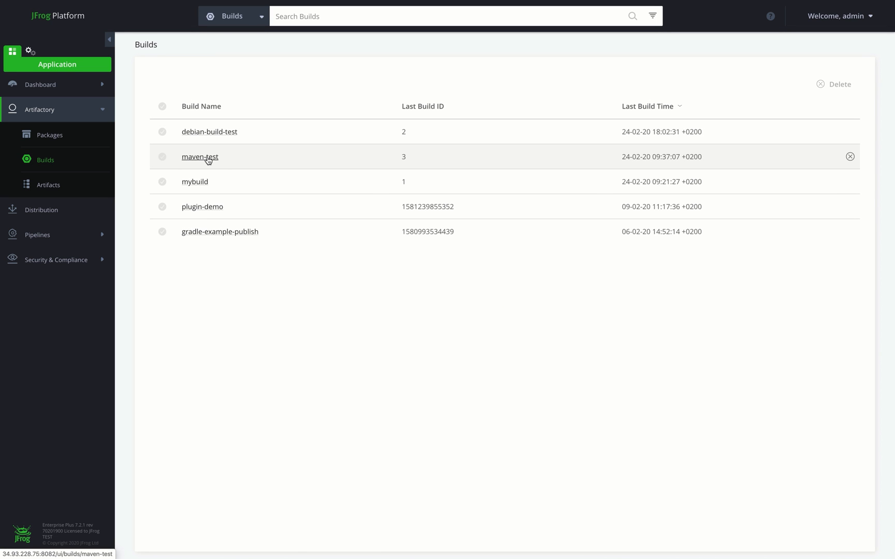
click(200, 156)
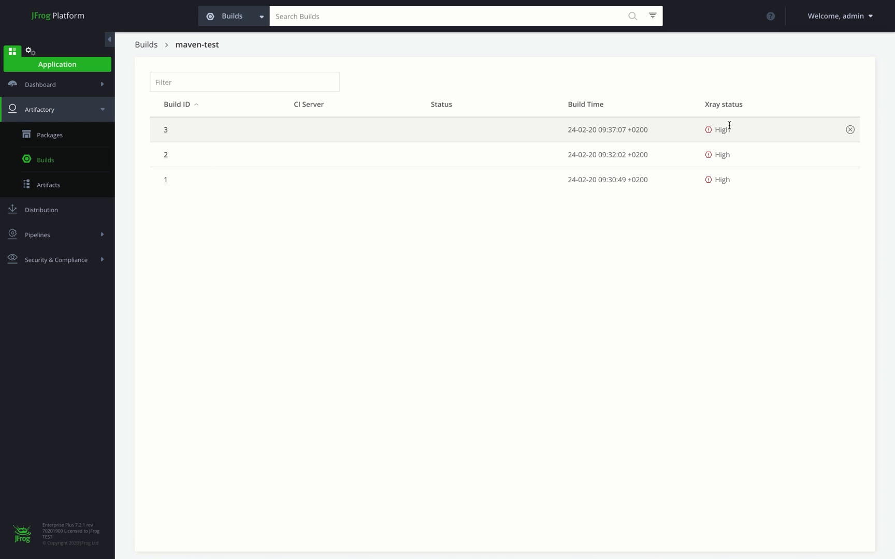
mouse_move(172, 138)
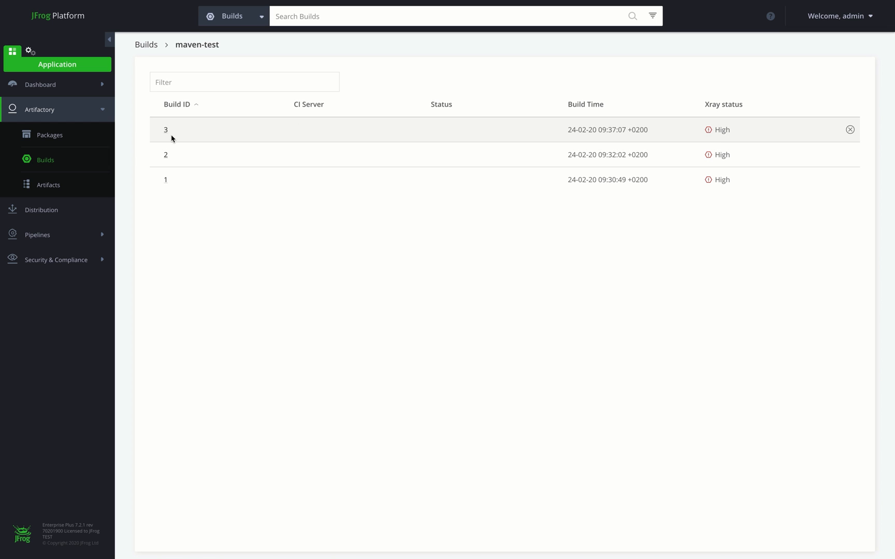
click(166, 129)
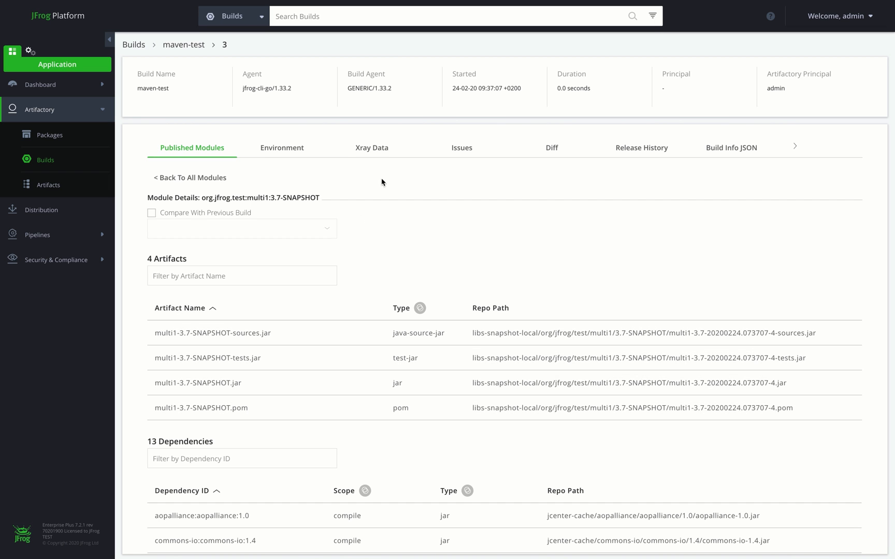
click(372, 147)
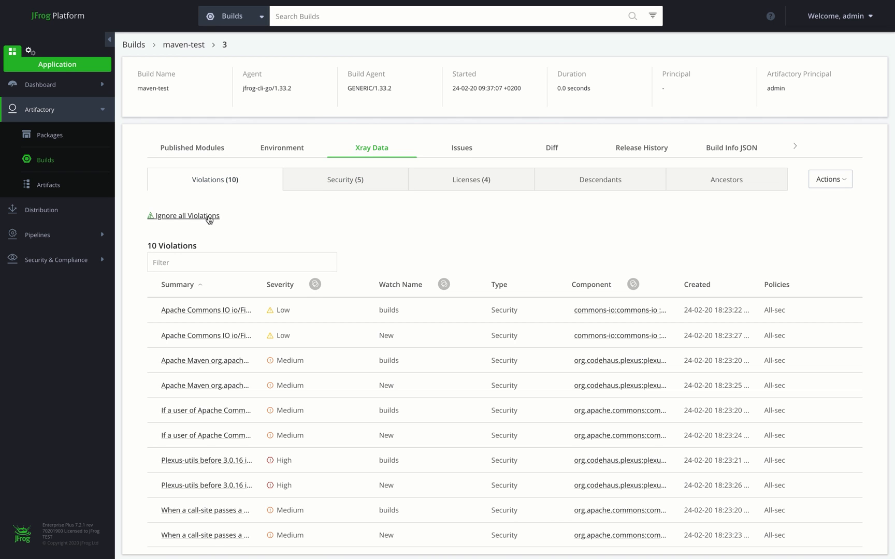
- Review the build's security issues, including the Apache Commons IO issue, and its per-component licenses
click(345, 179)
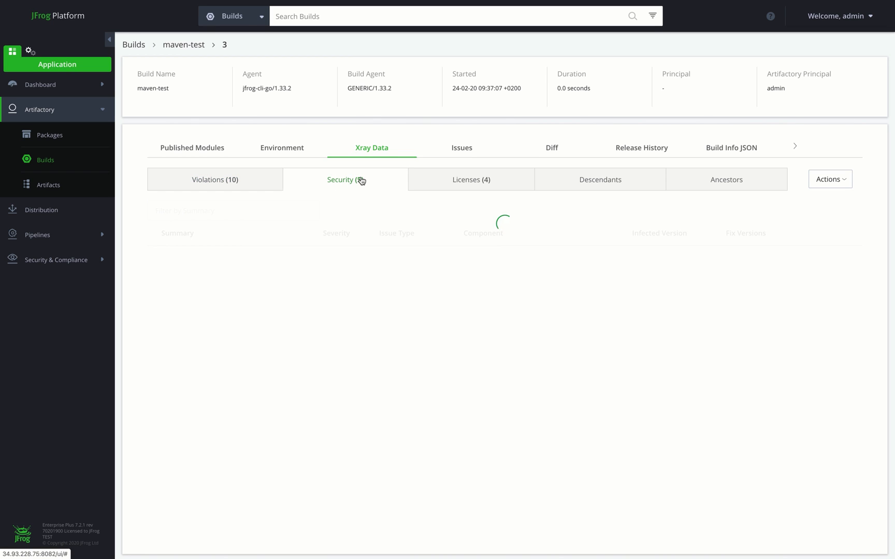
click(346, 181)
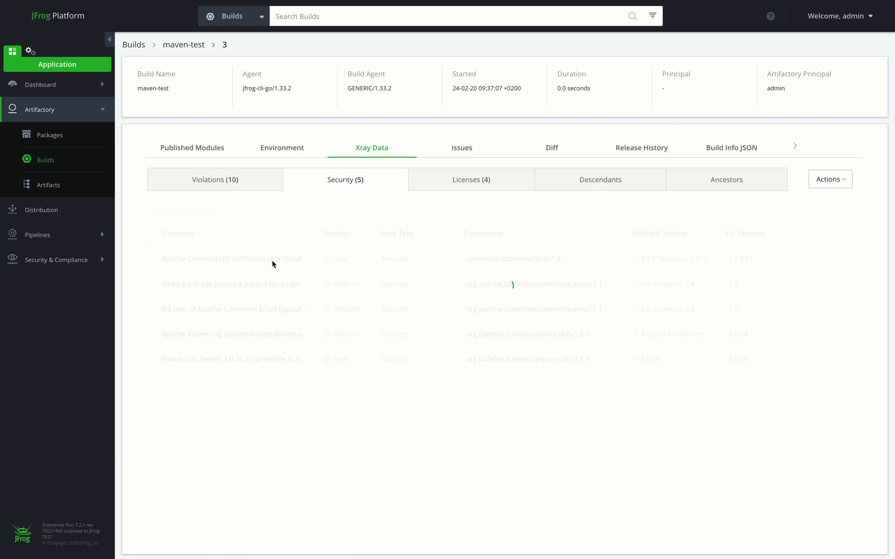
click(234, 259)
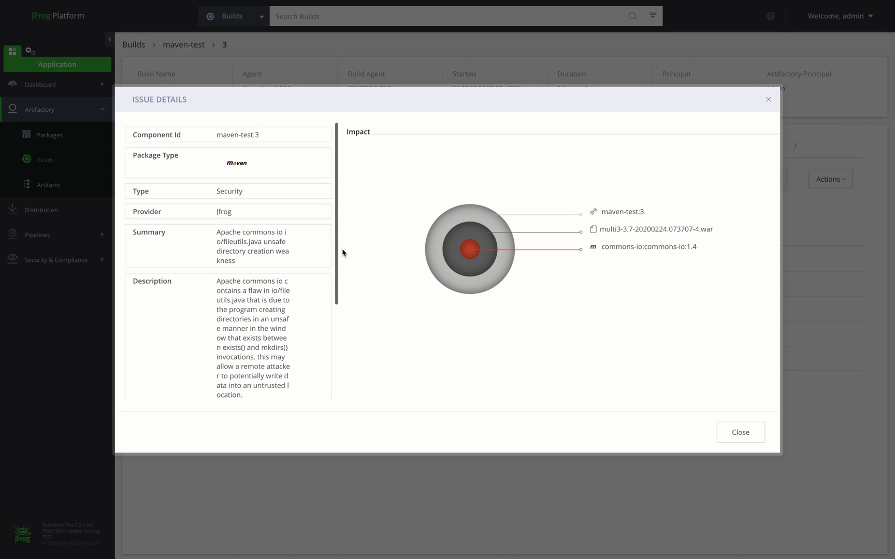
click(739, 432)
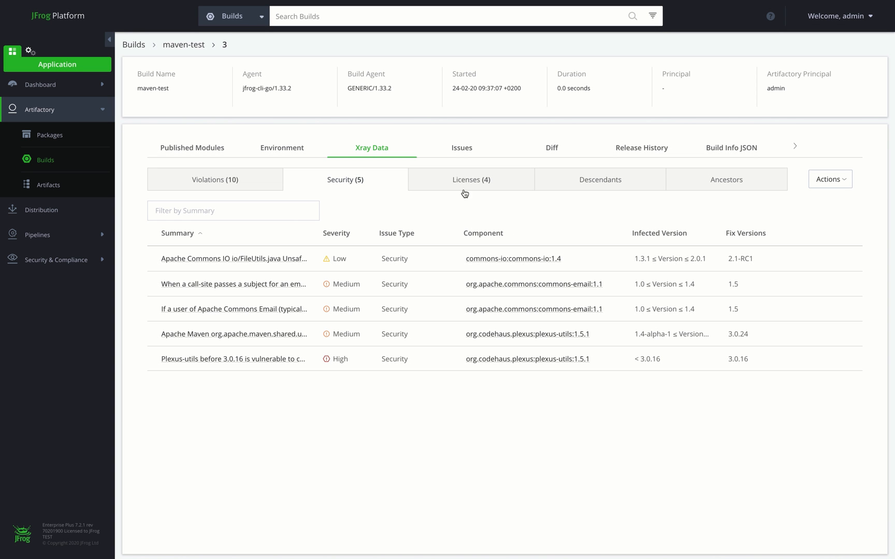
click(471, 179)
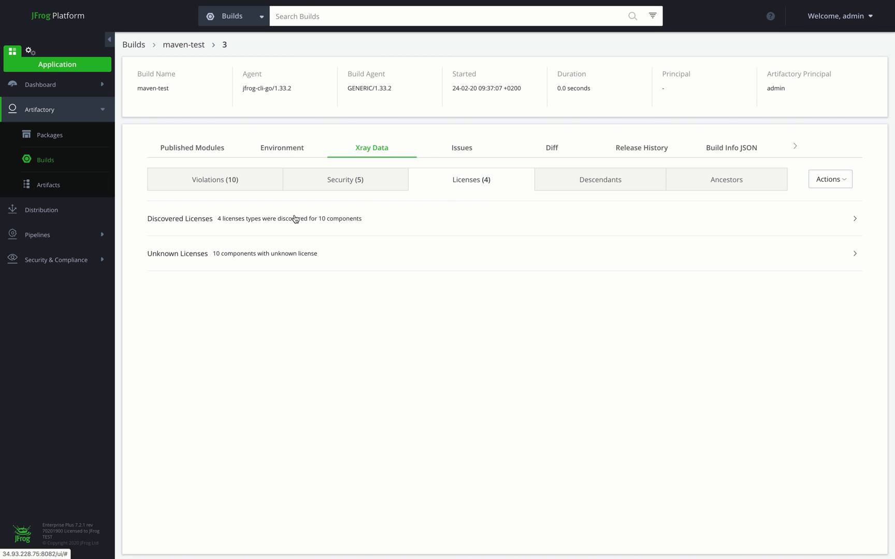
click(178, 219)
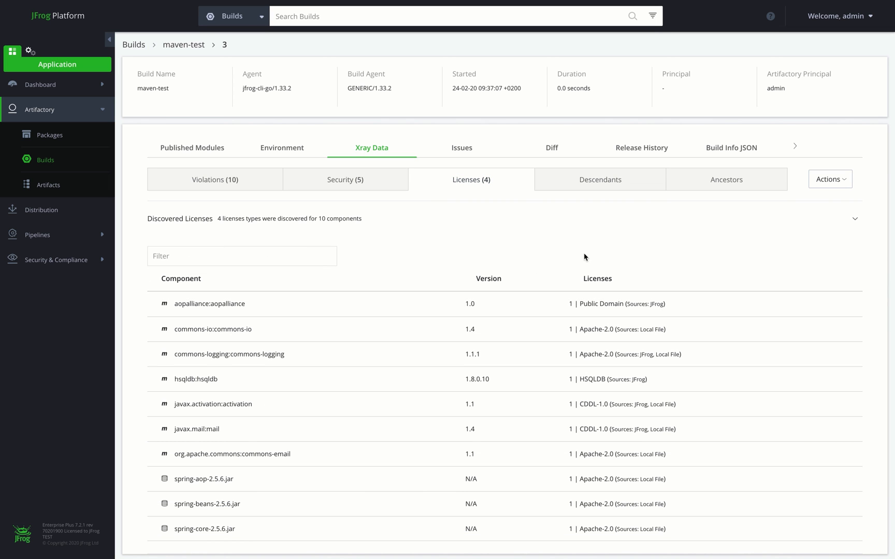
- Show the build's descendants and expand the maven-test:3 tree down to the multi3 war dependencies
click(600, 179)
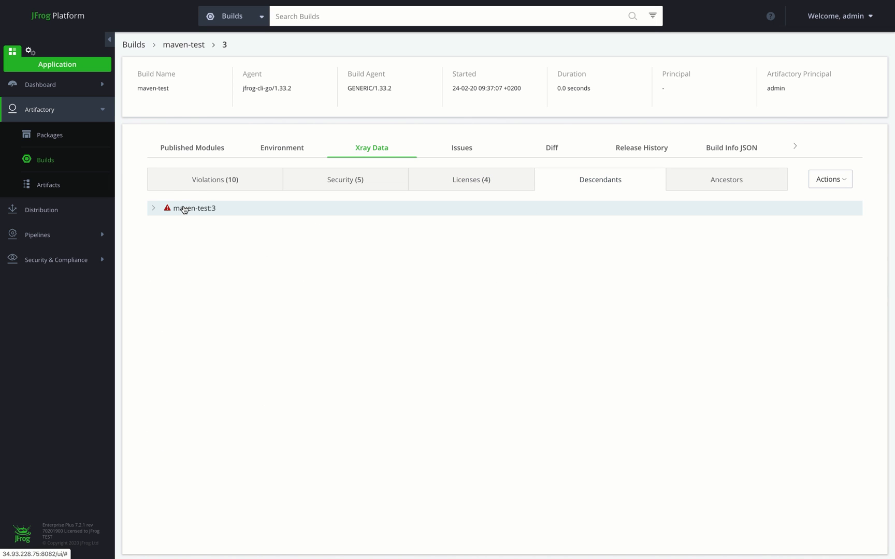
click(153, 208)
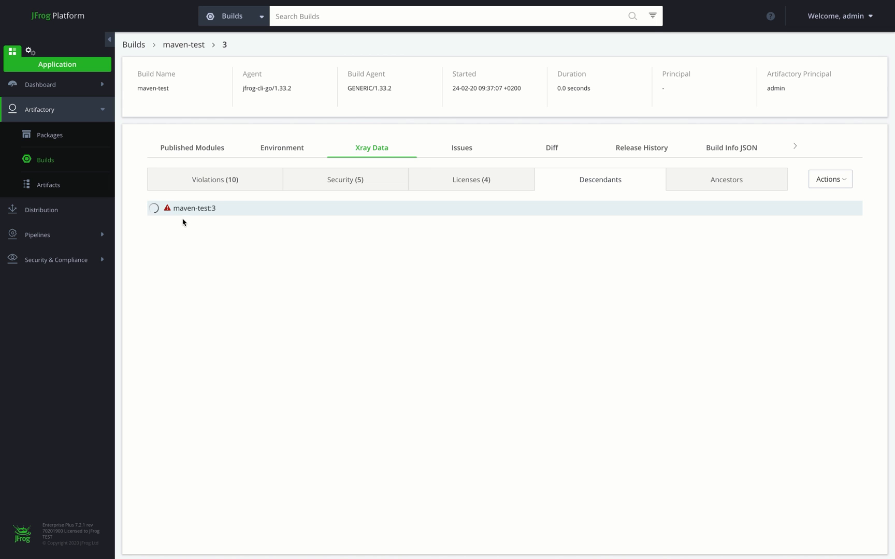
click(154, 208)
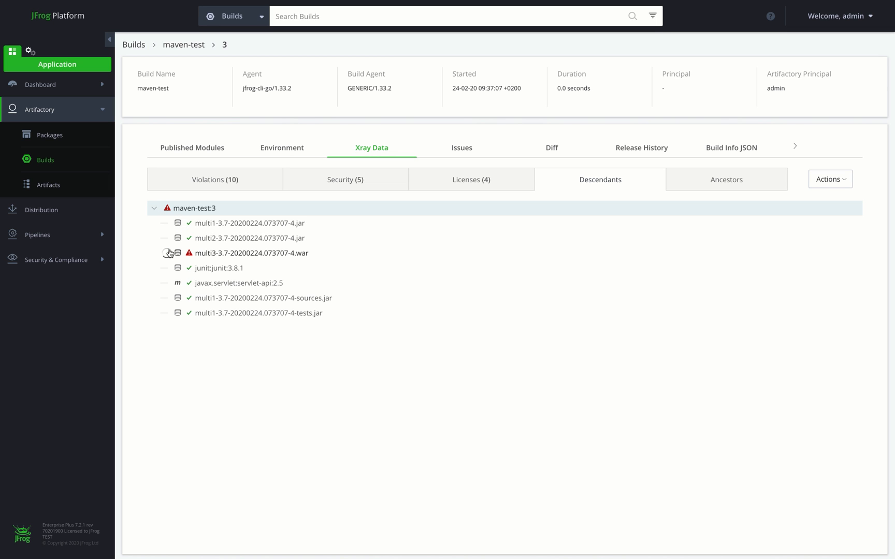
click(168, 253)
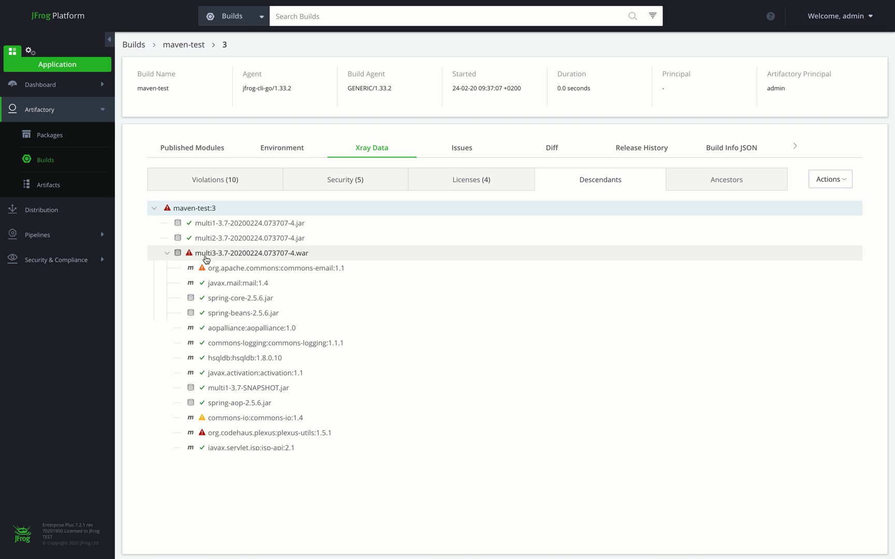
mouse_move(248, 424)
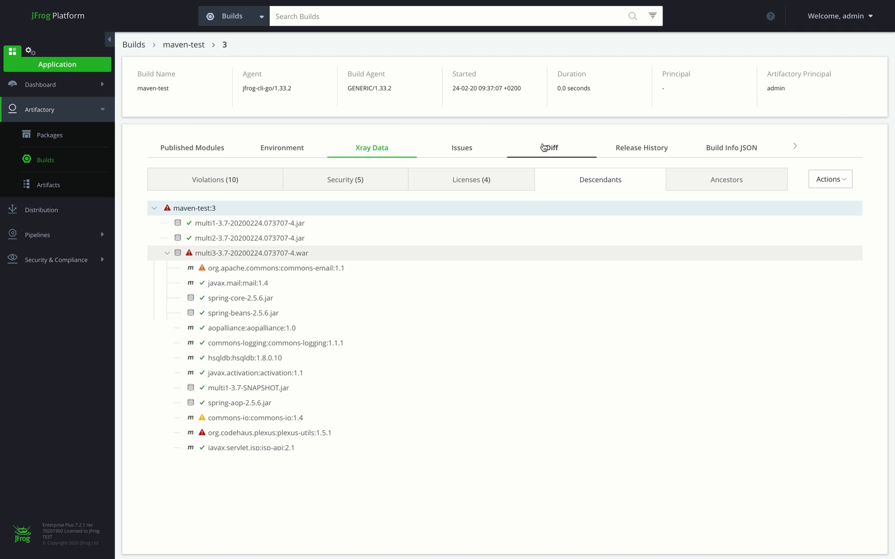
- Diff build 3 against build 2, view its build info JSON, and go to Distribution release bundles
click(550, 148)
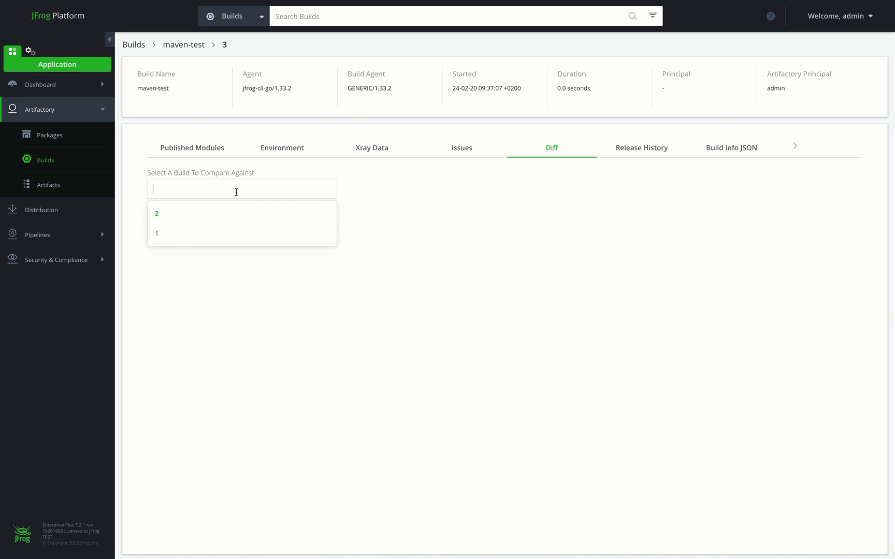
click(156, 213)
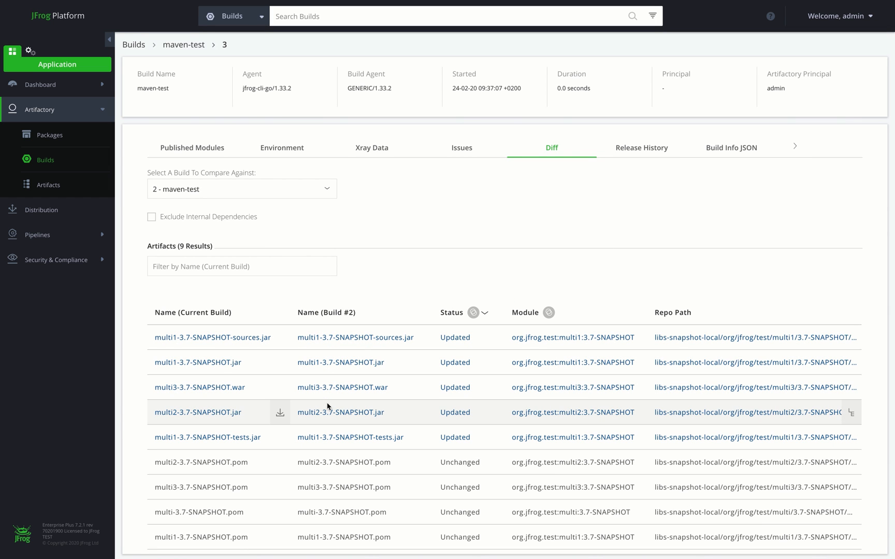
mouse_move(482, 363)
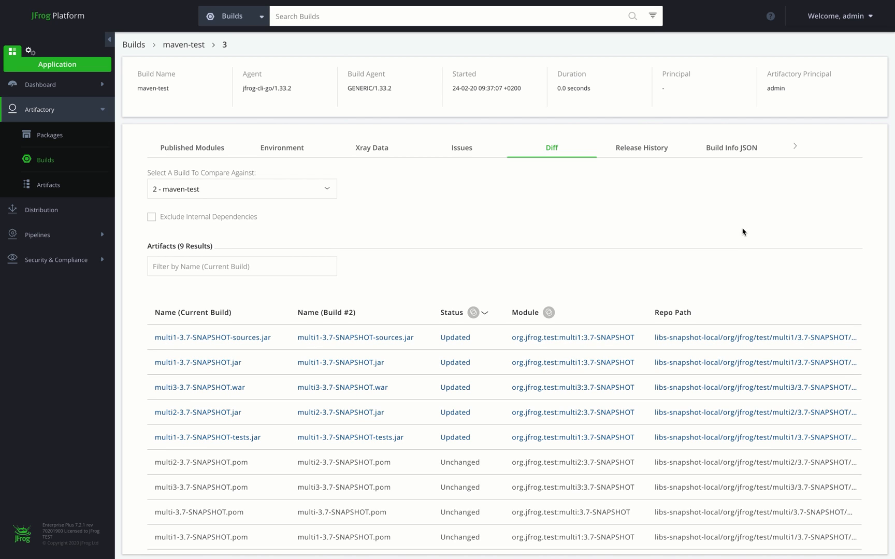
click(730, 147)
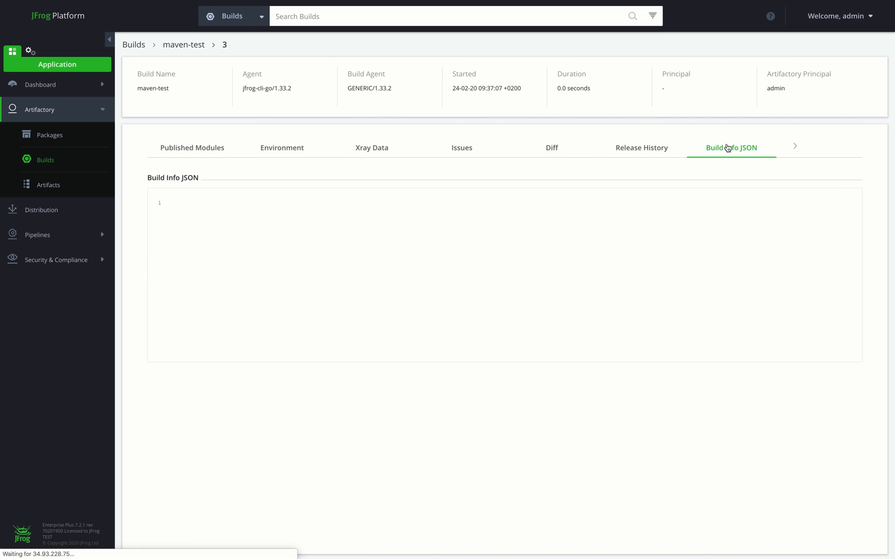
click(731, 148)
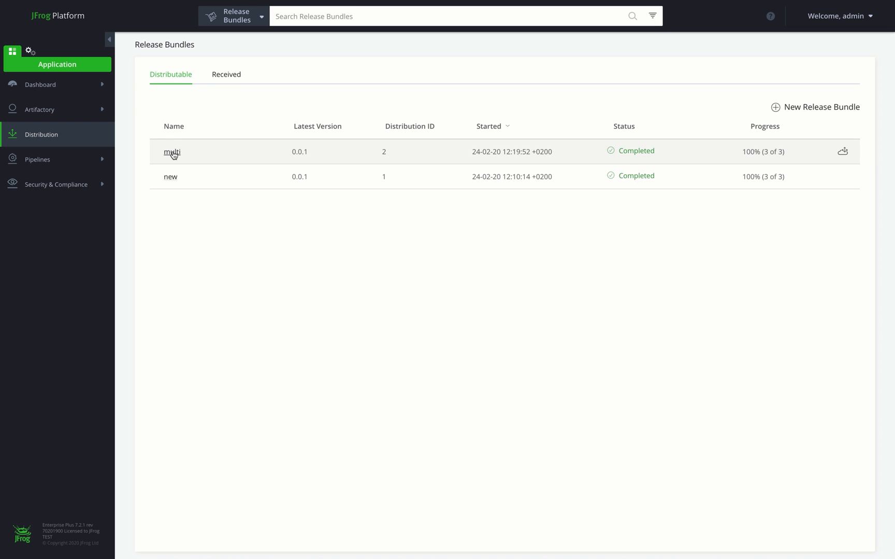
- Open multi release bundle version 0.0.1 and inspect its artifact files and distribution tracking
click(172, 152)
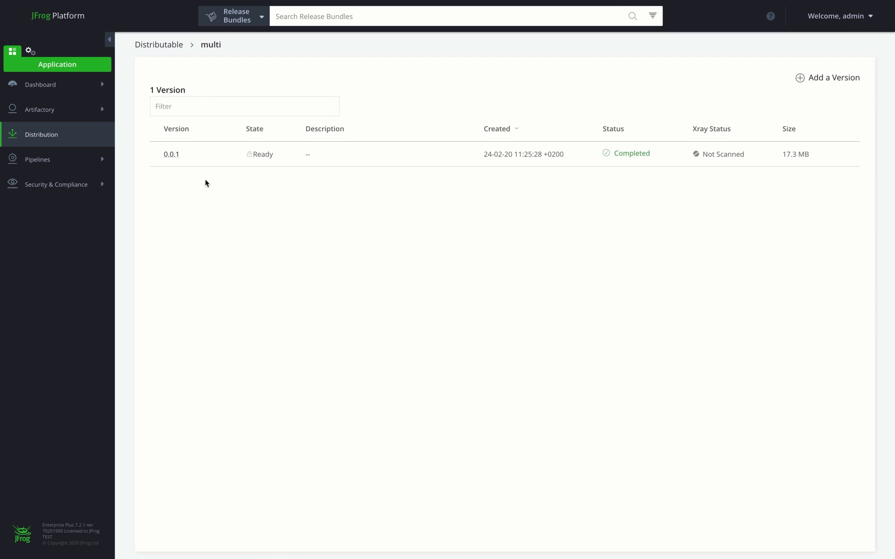
click(171, 154)
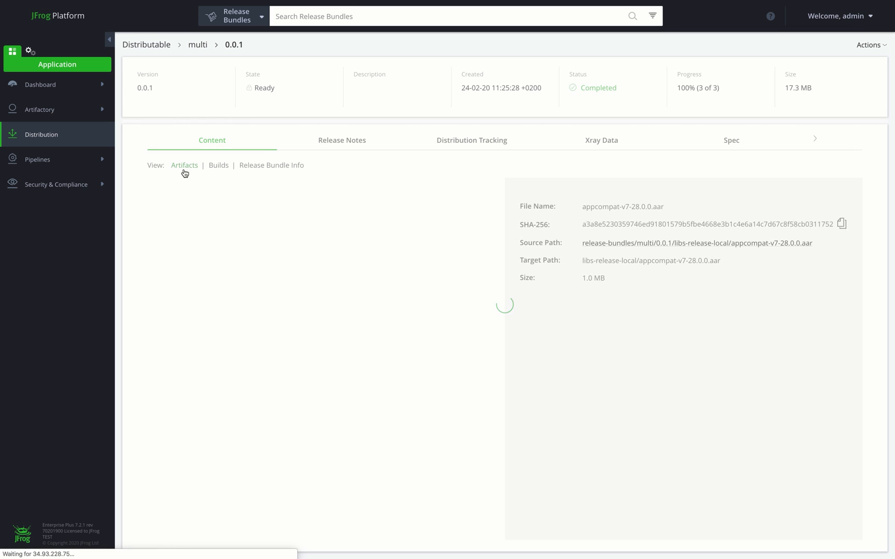
click(232, 245)
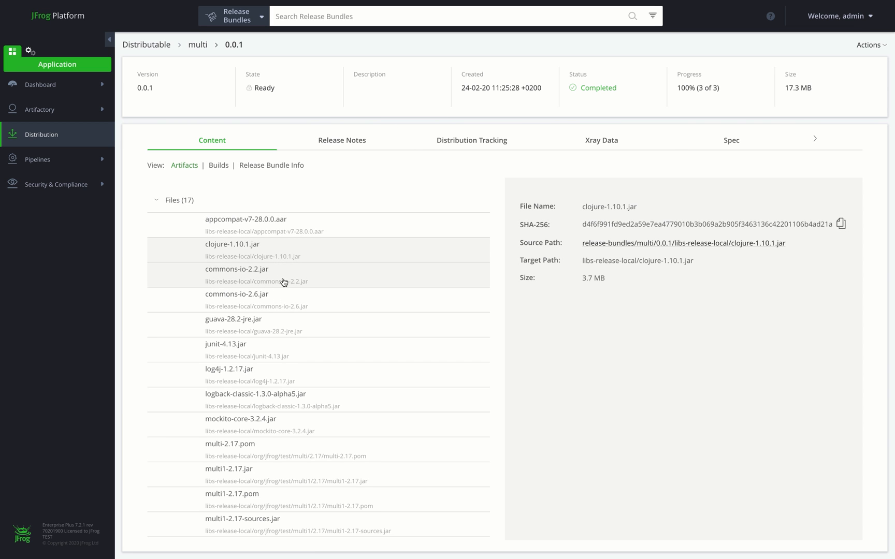
click(234, 319)
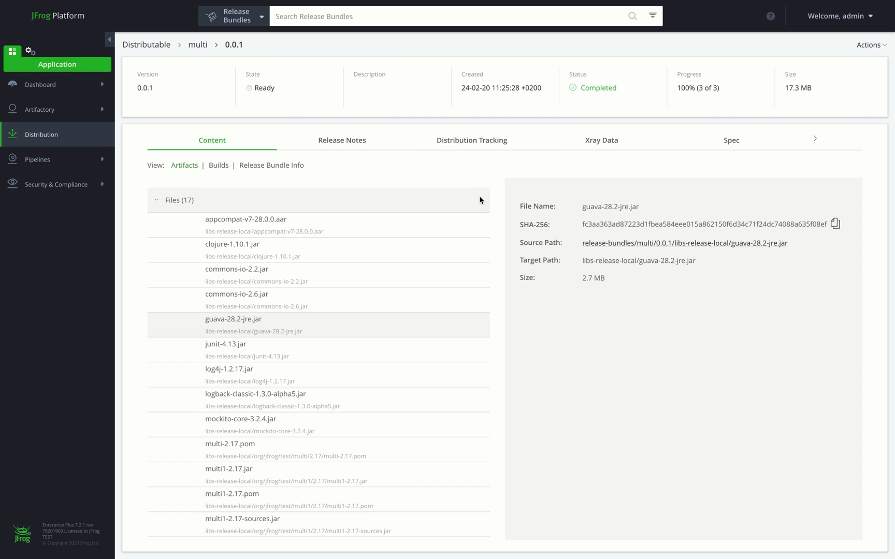
click(471, 140)
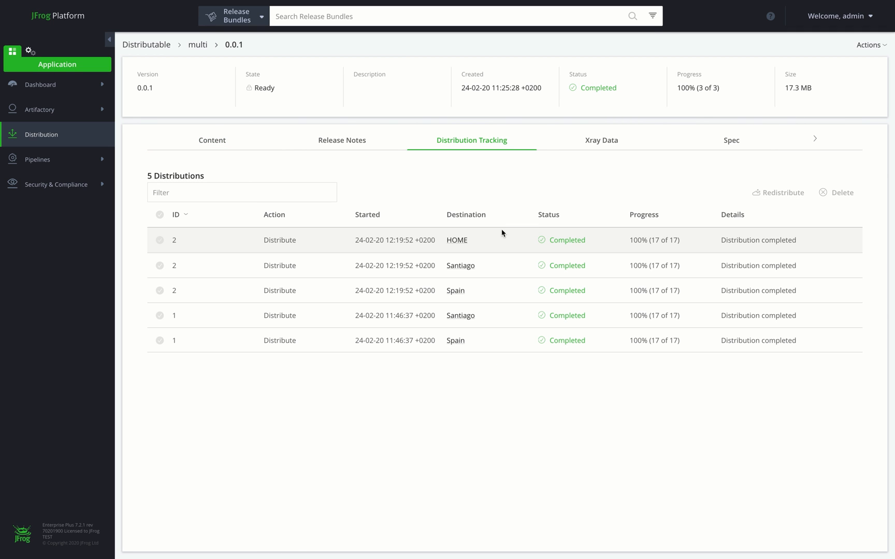
mouse_move(759, 239)
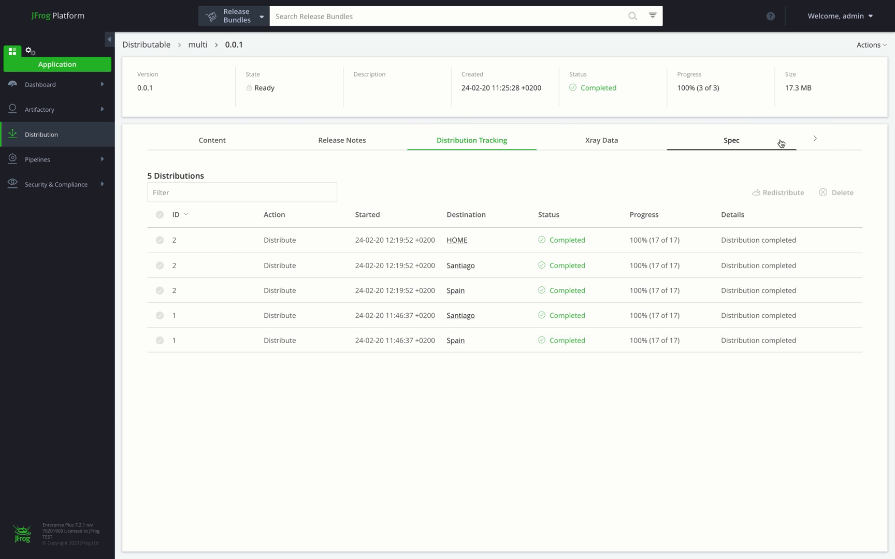
- View the bundle's spec with its AQL query and per-user effective permissions, then go to Pipelines Integrations
click(731, 140)
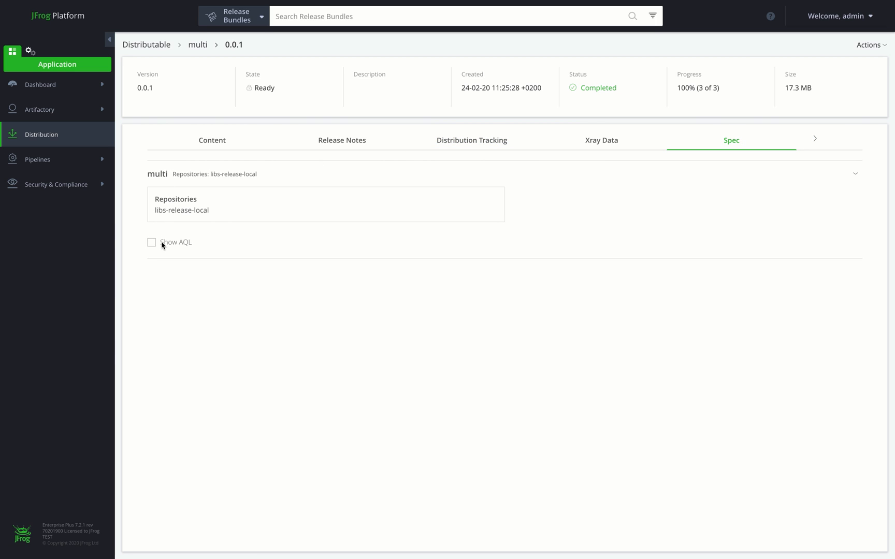
click(153, 243)
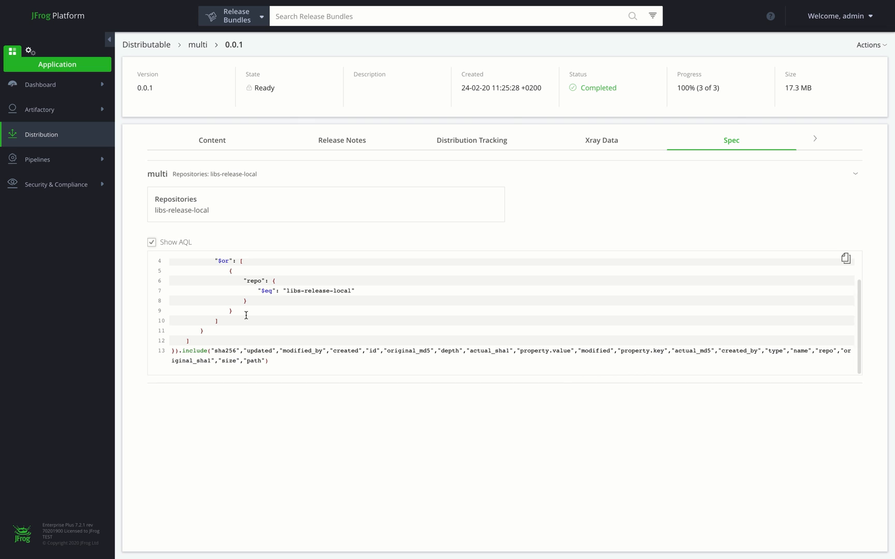
mouse_move(814, 138)
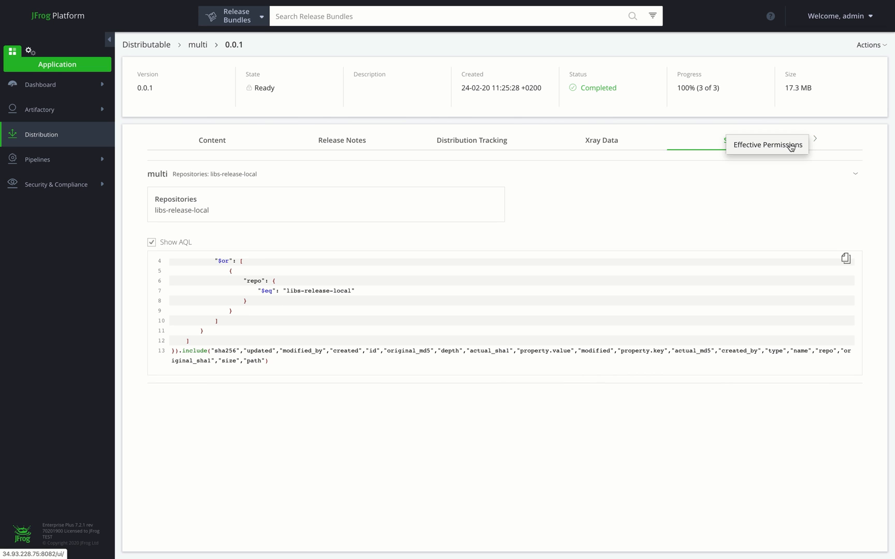
click(732, 139)
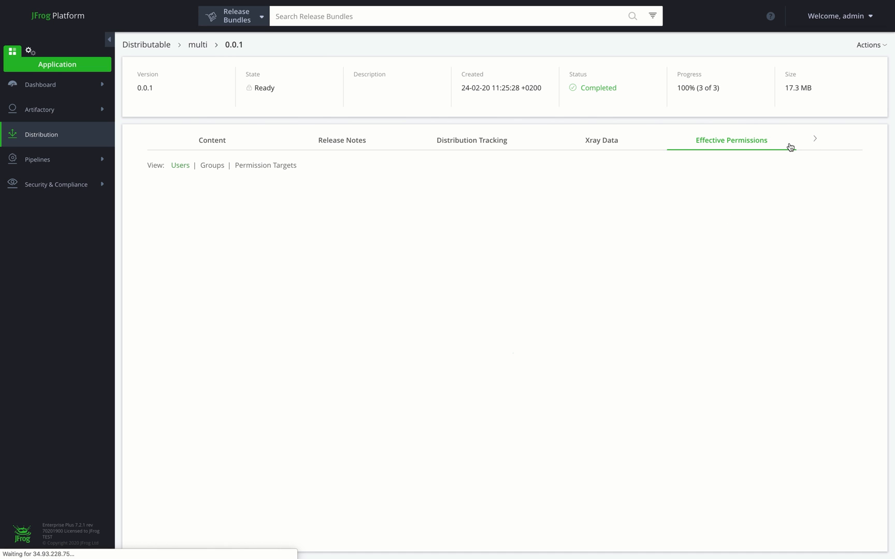
click(730, 139)
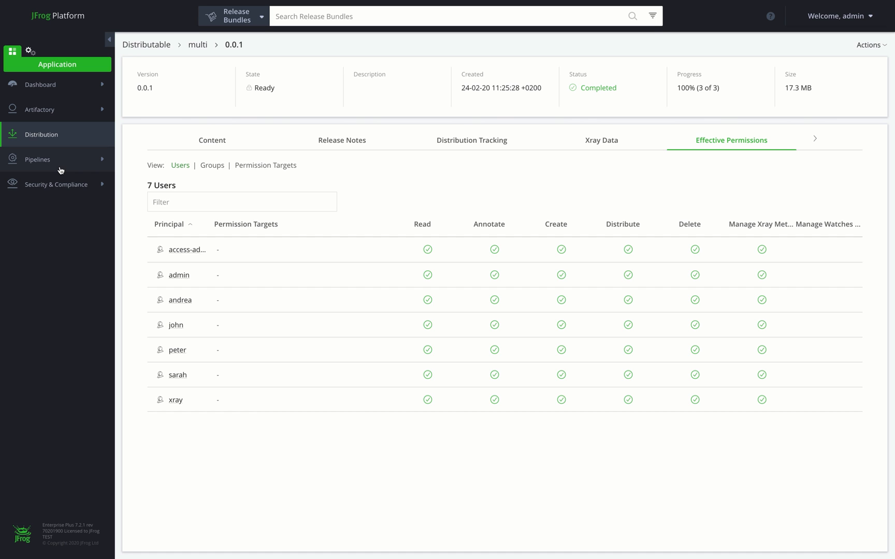
click(52, 209)
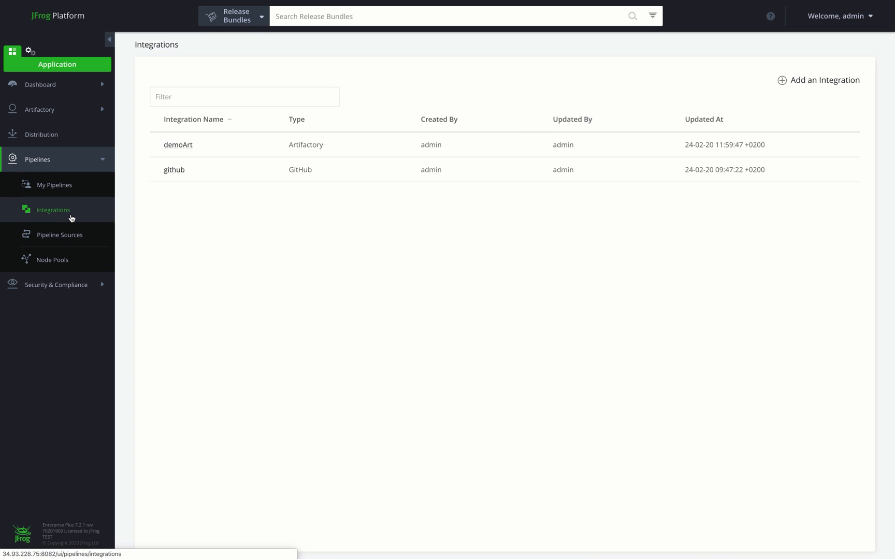
mouse_move(110, 192)
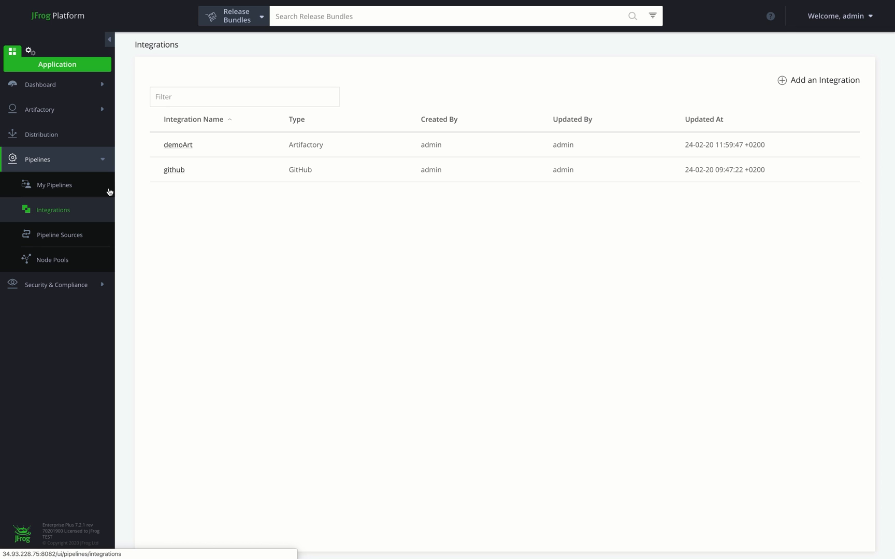
mouse_move(174, 170)
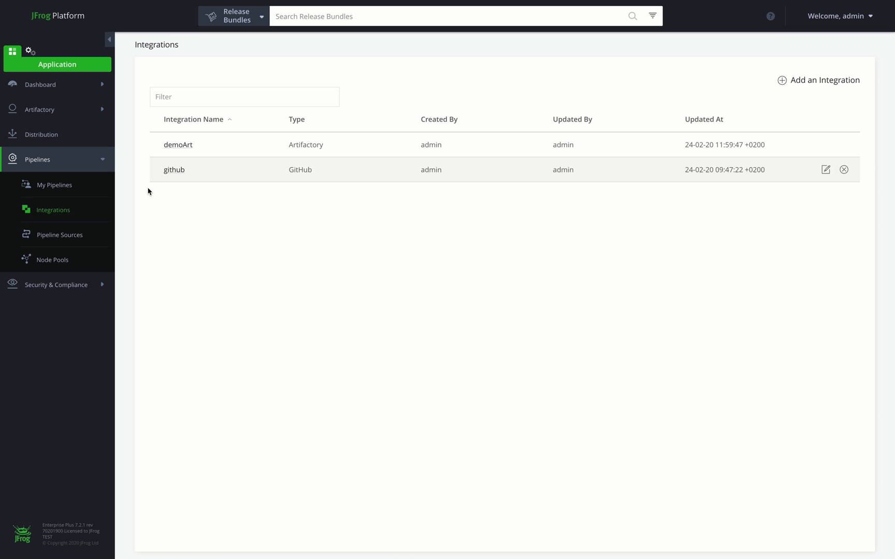
- Read the second pipeline source's sync log, close it, and go to the Node Pools list
click(60, 234)
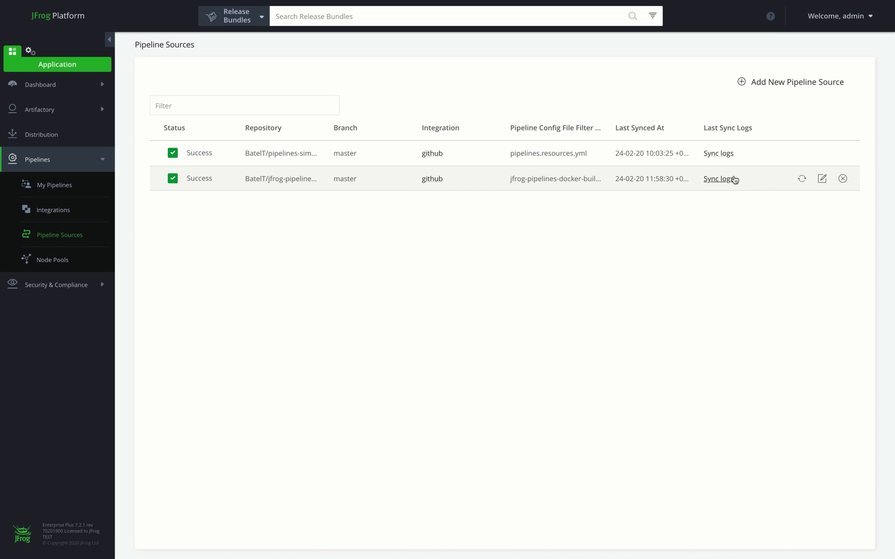
click(718, 178)
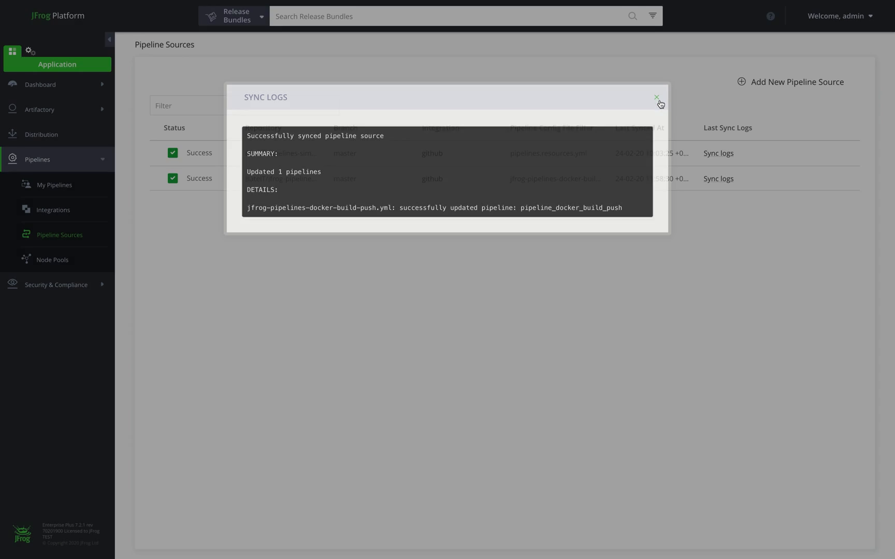
click(657, 97)
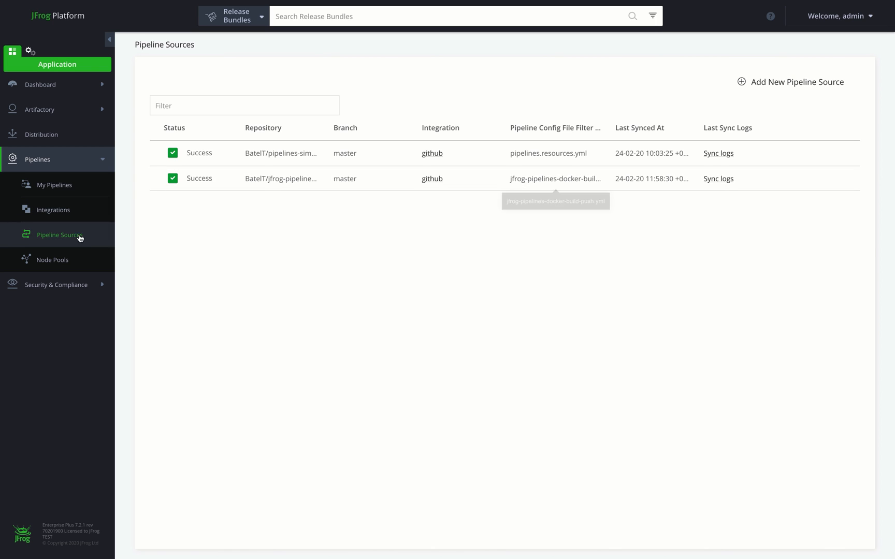
click(52, 260)
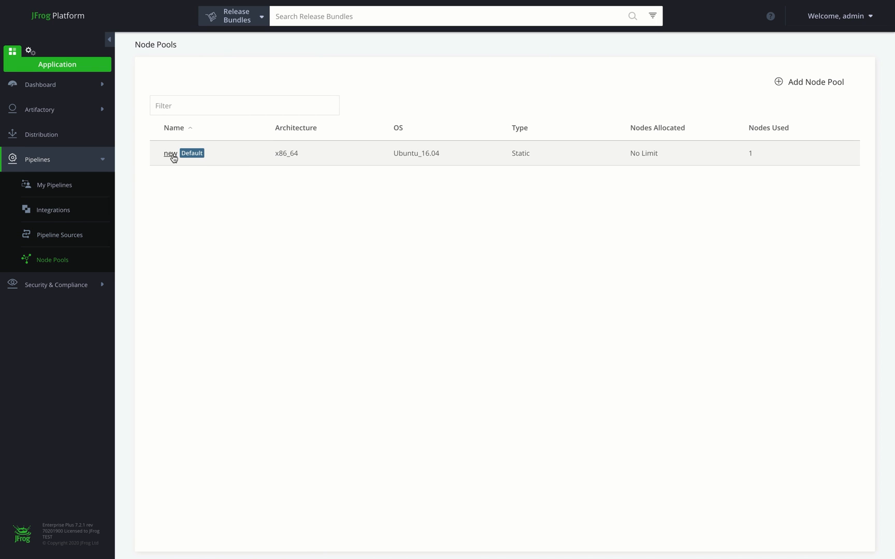
- Inspect node1 in the new node pool with its init-script console, then go to My Pipelines
click(170, 153)
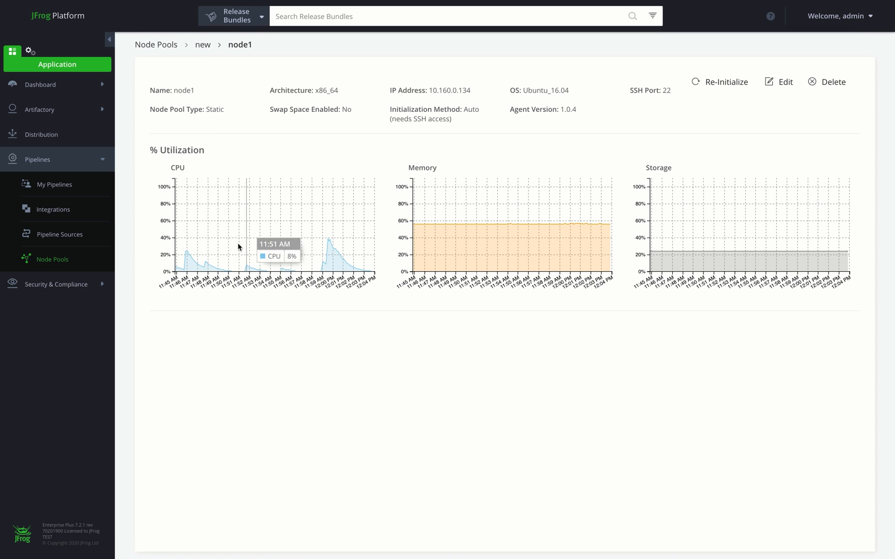
mouse_move(433, 255)
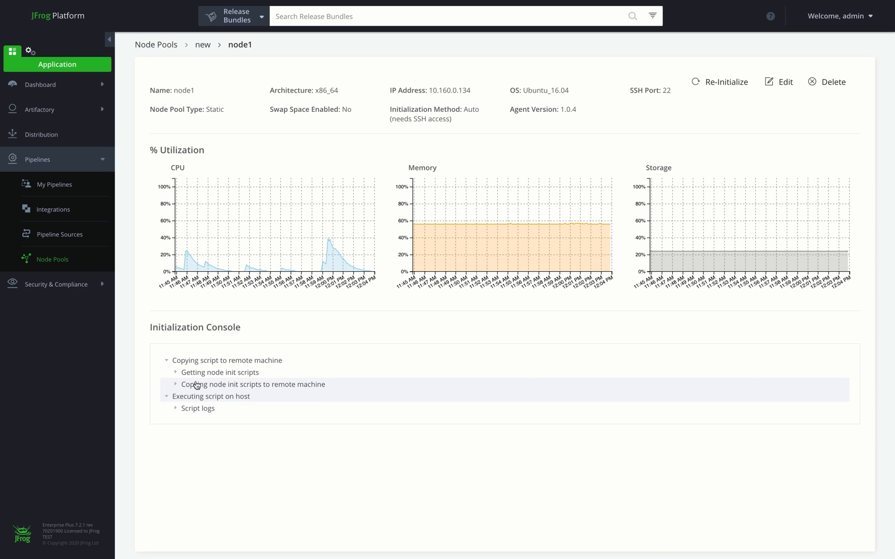
click(175, 384)
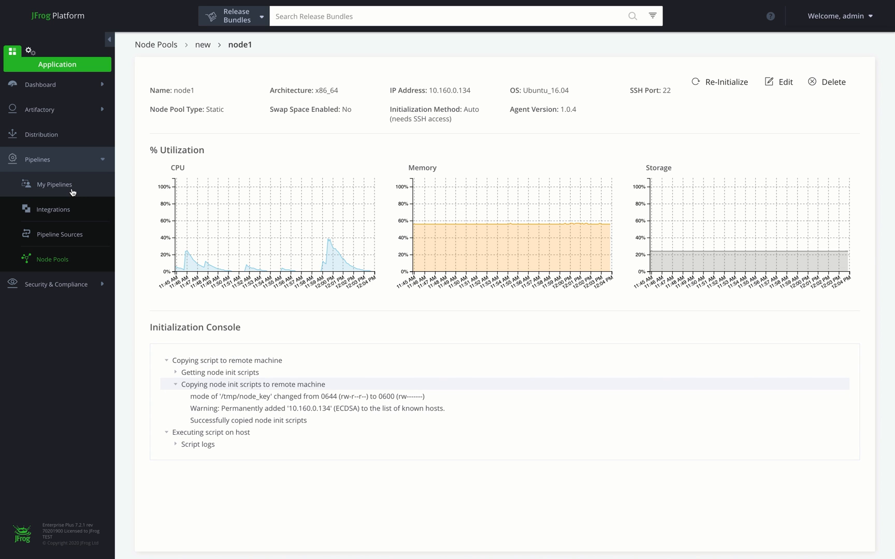
click(54, 184)
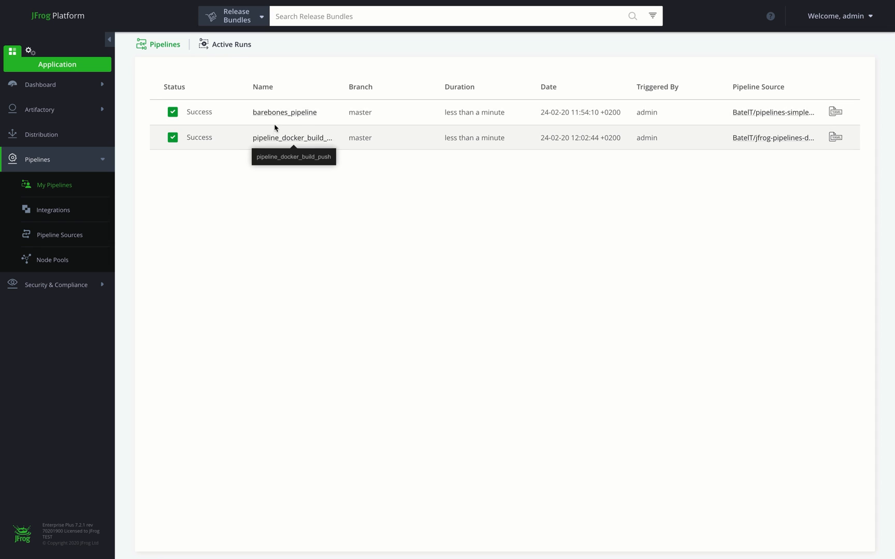
- Trigger pipeline_docker_build_push again and view the new Run 5 while docker_push processes
click(294, 138)
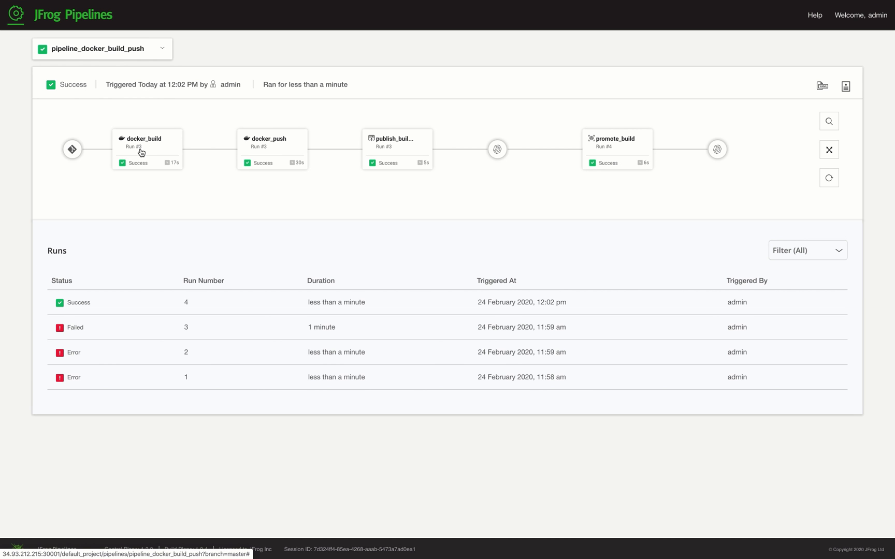
mouse_move(96, 283)
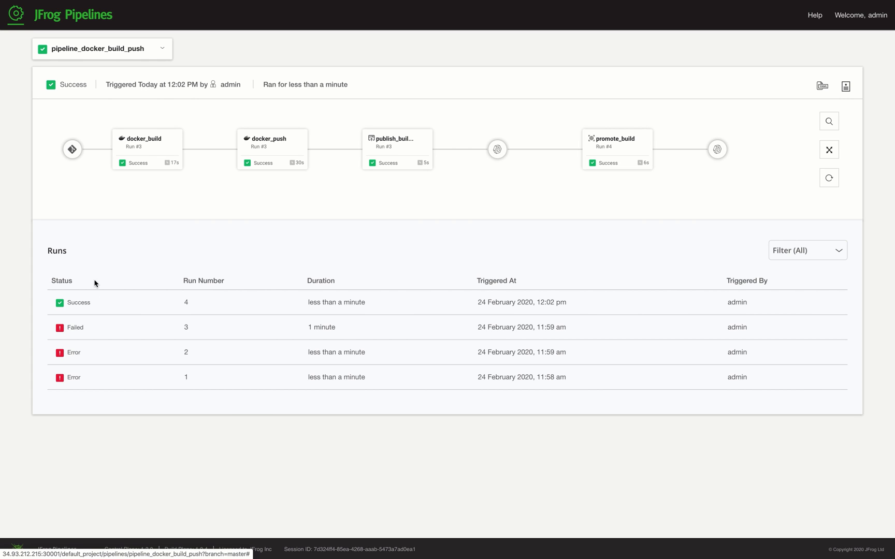
mouse_move(146, 155)
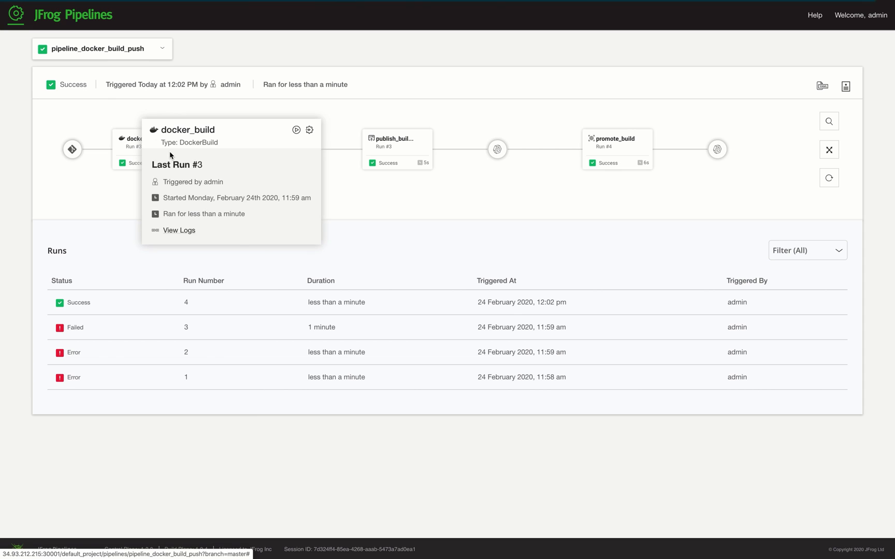
mouse_move(310, 132)
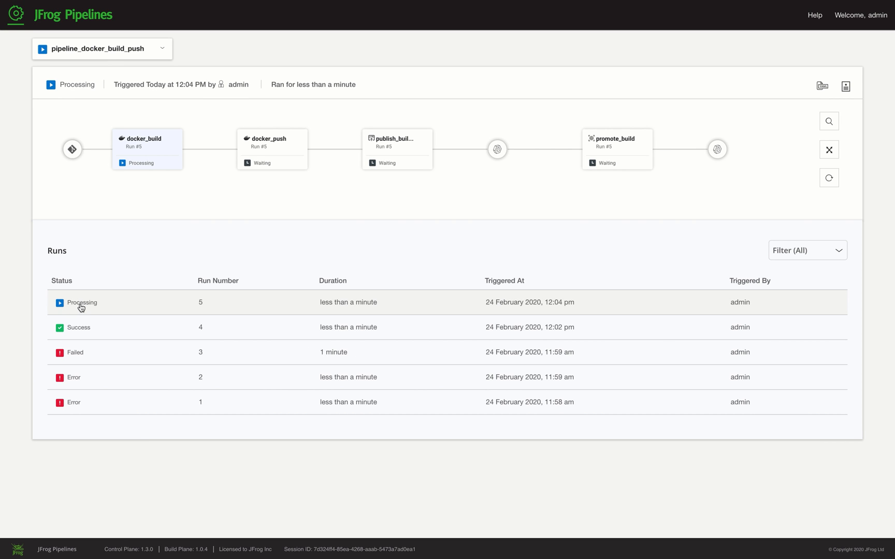
click(82, 303)
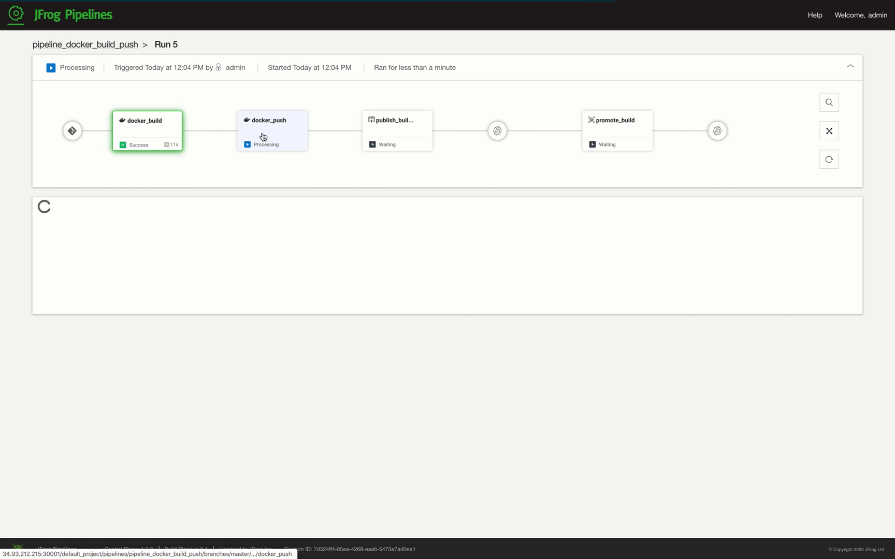
- Follow Run 5's docker_push, publish_build_info and promote_build logs, expanding the promote execution output
click(272, 130)
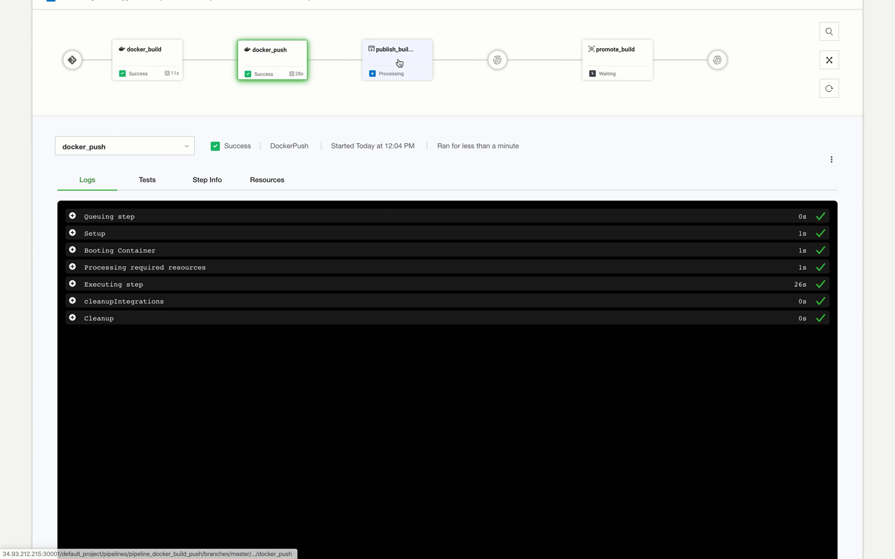
click(397, 60)
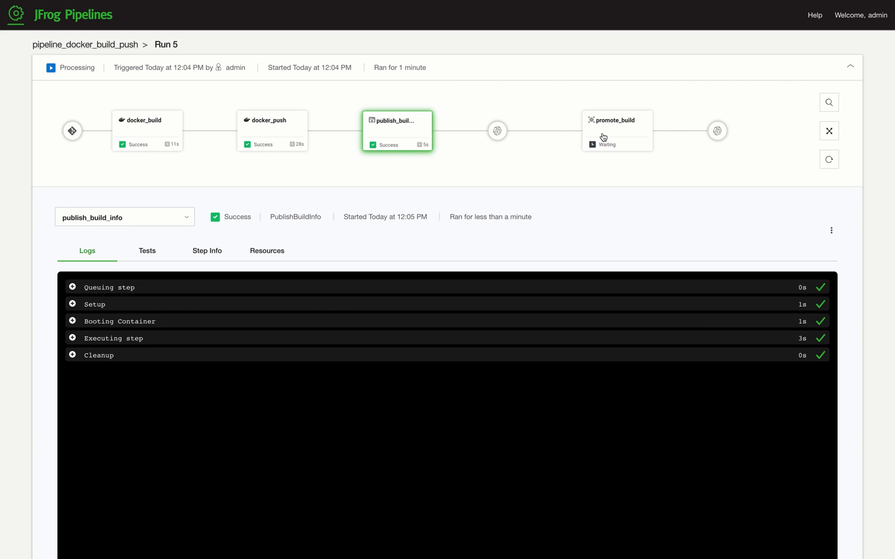
click(617, 132)
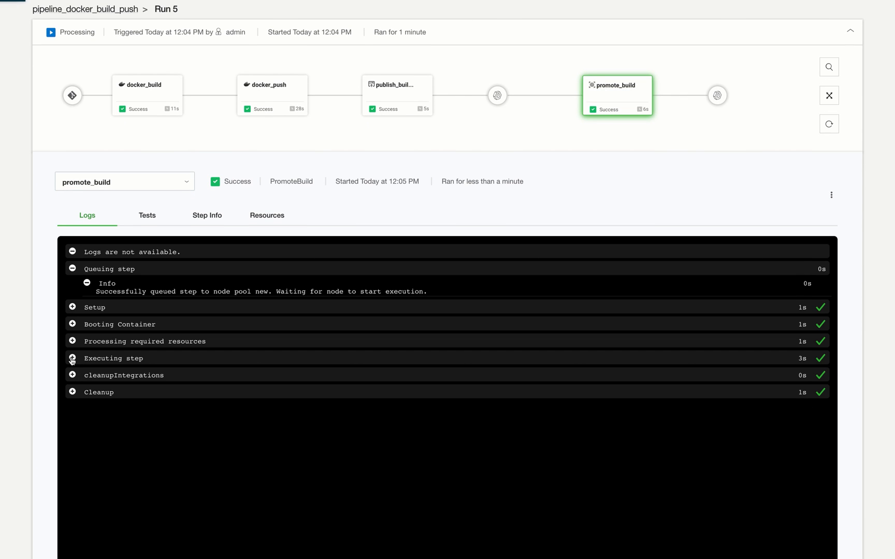
click(73, 359)
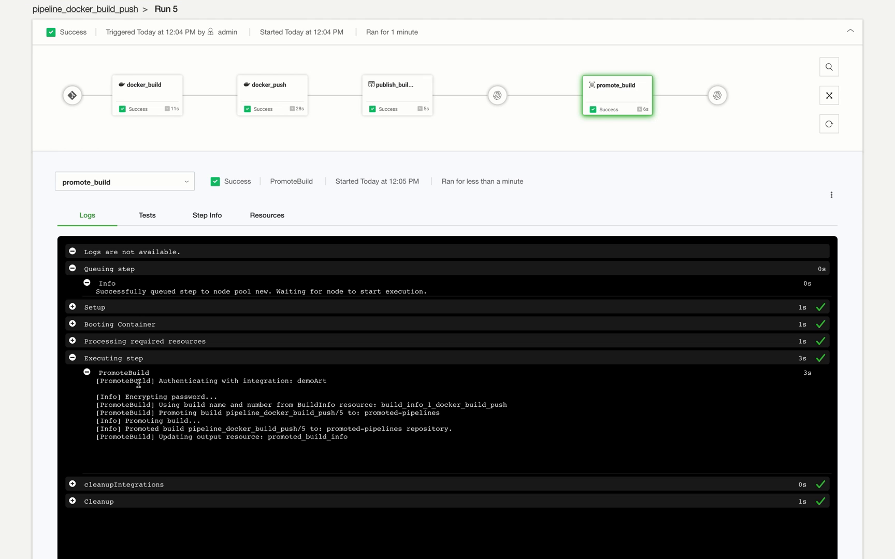
mouse_move(274, 426)
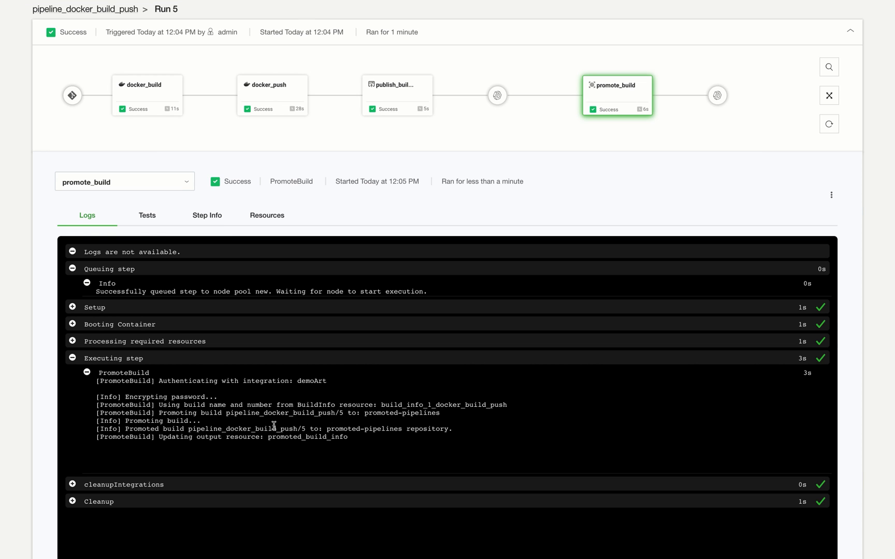
mouse_move(397, 431)
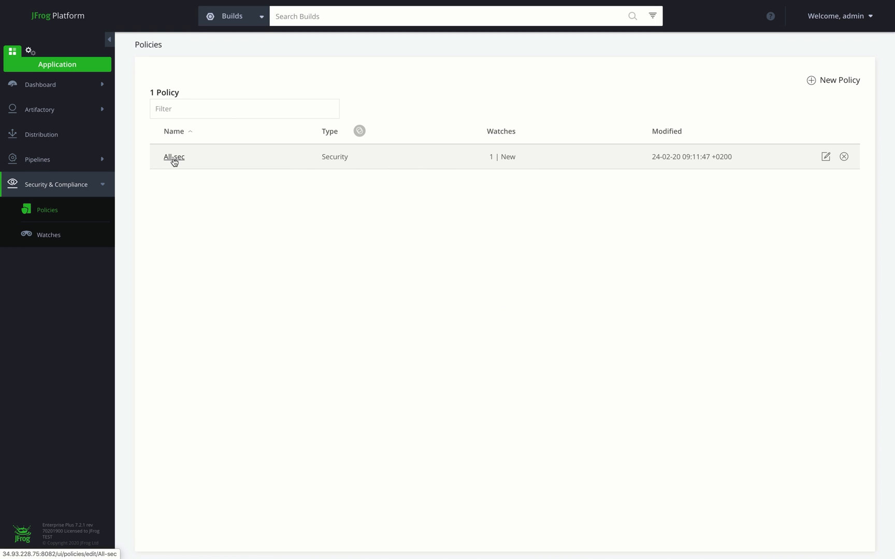
- Review the All-sec policy and page through the 31 resources covered by the New watch
click(174, 158)
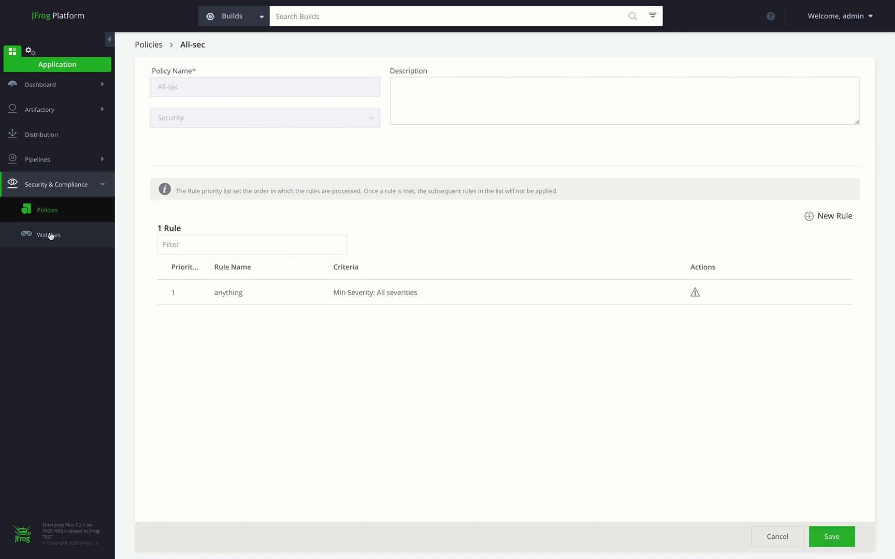
click(49, 234)
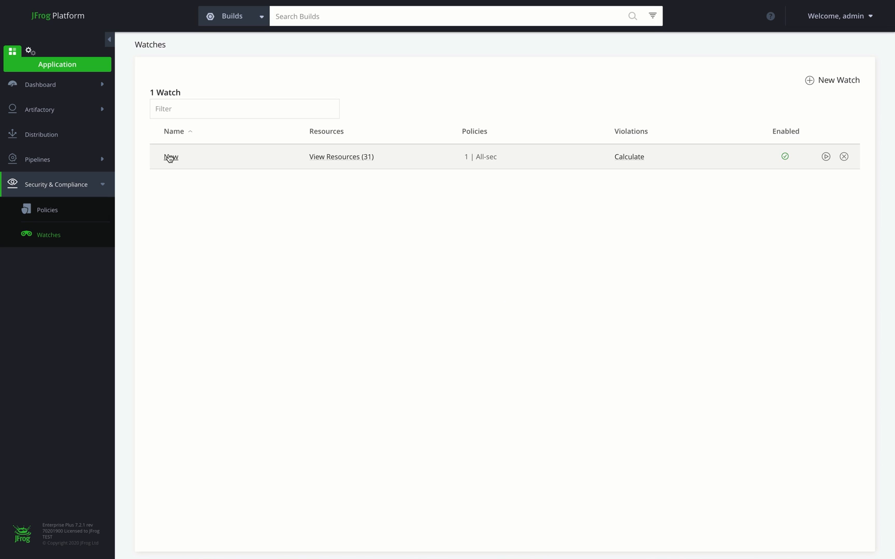
click(342, 158)
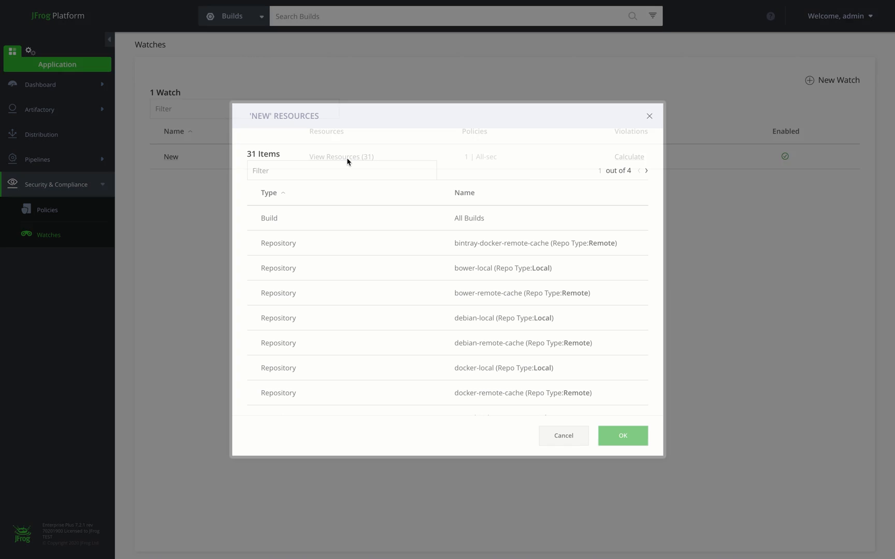
click(645, 170)
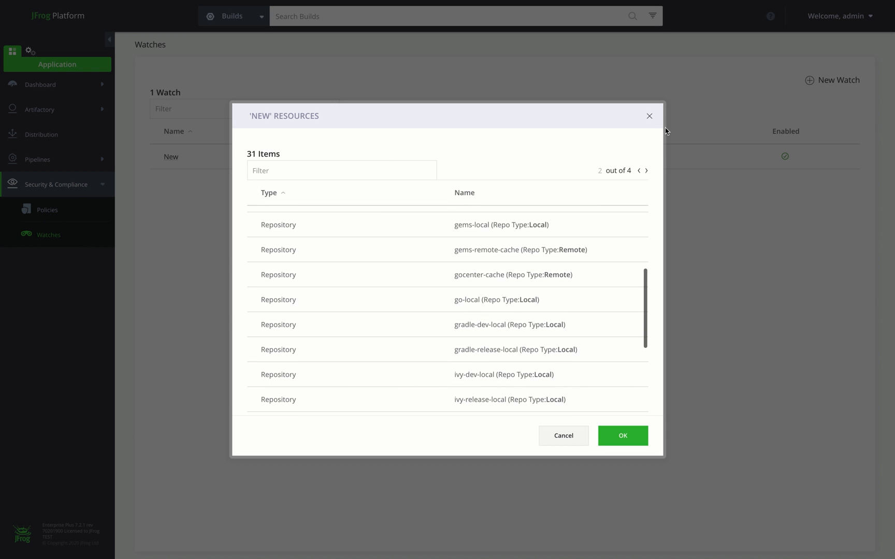
click(623, 435)
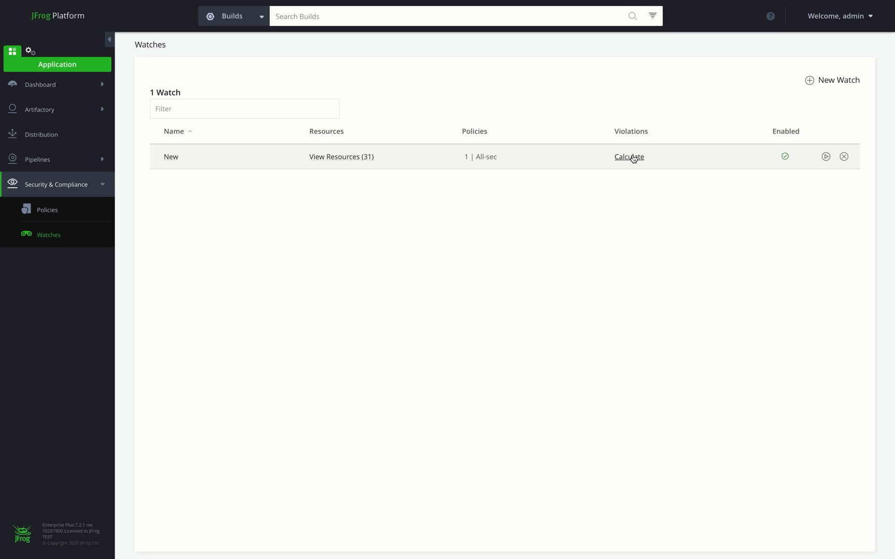
- Calculate the New watch's violations and list its 45 active security violations
click(629, 157)
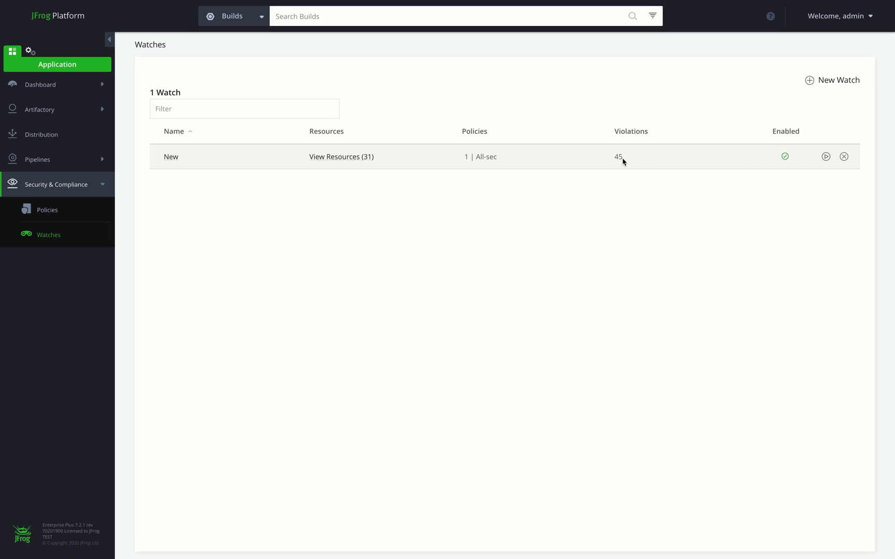
click(170, 157)
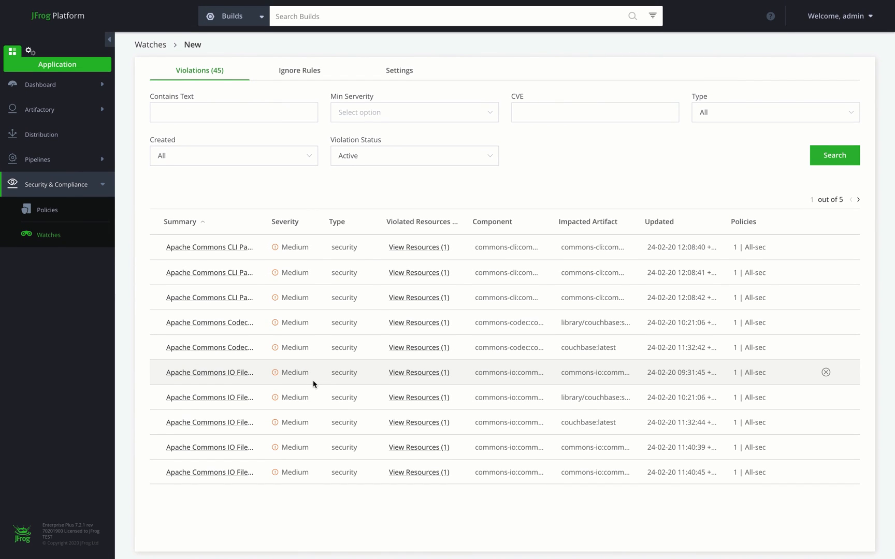
- Review the New watch's settings, then reach Permissions under Identity and Access in Administration
click(399, 71)
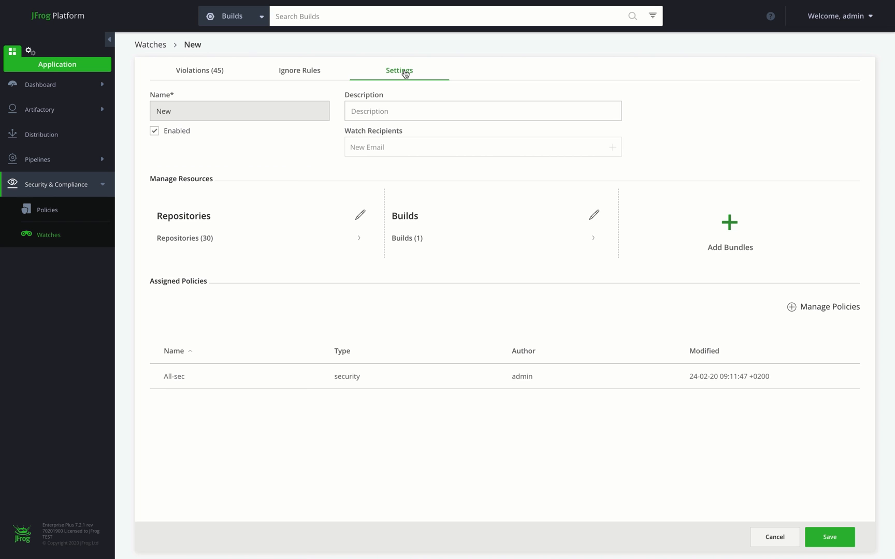
click(30, 50)
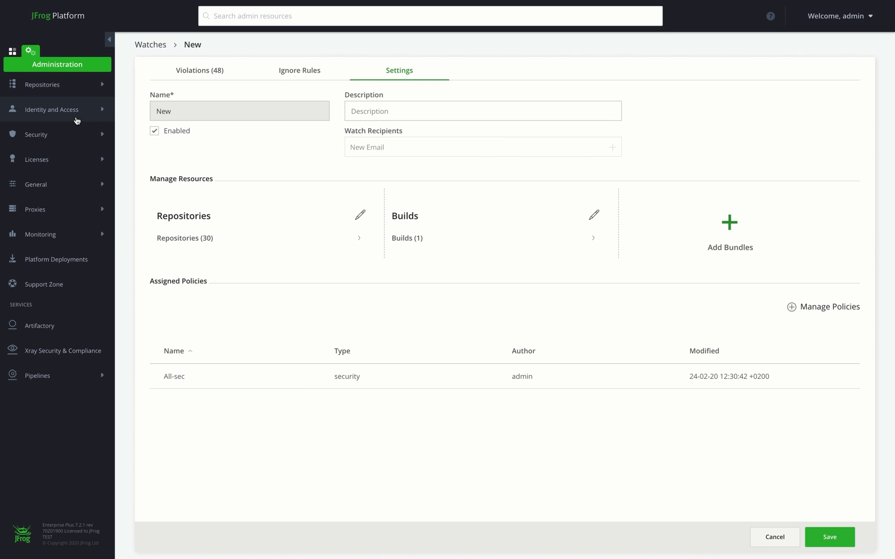
click(50, 109)
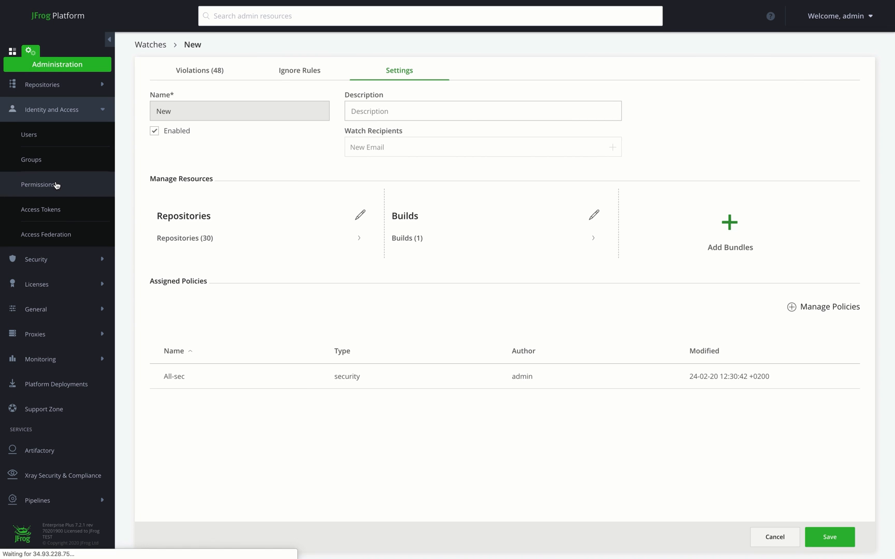
click(38, 184)
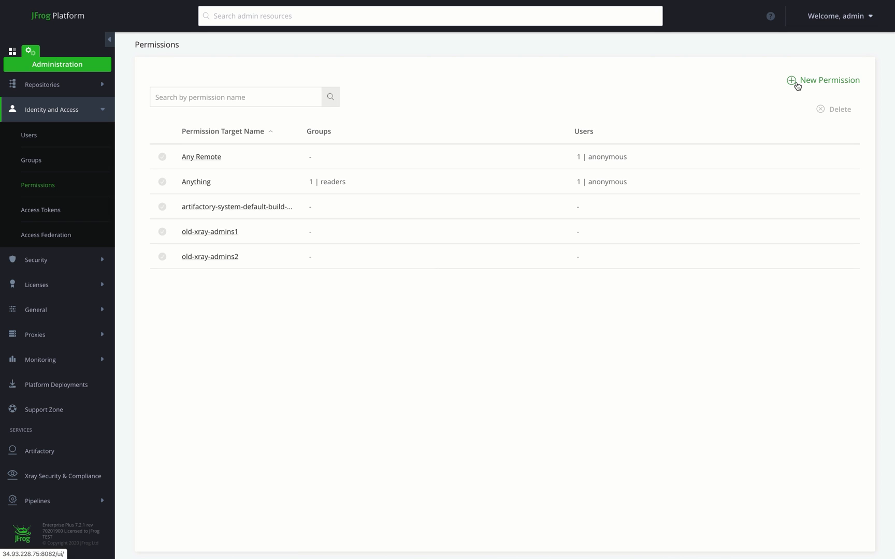
- Begin a new permission and include cocoapods-local and one build in it
click(827, 80)
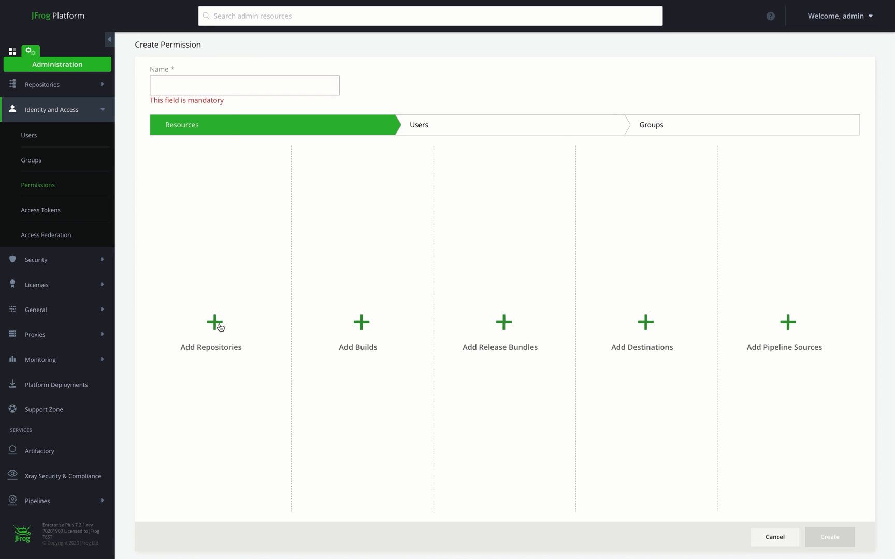
click(211, 331)
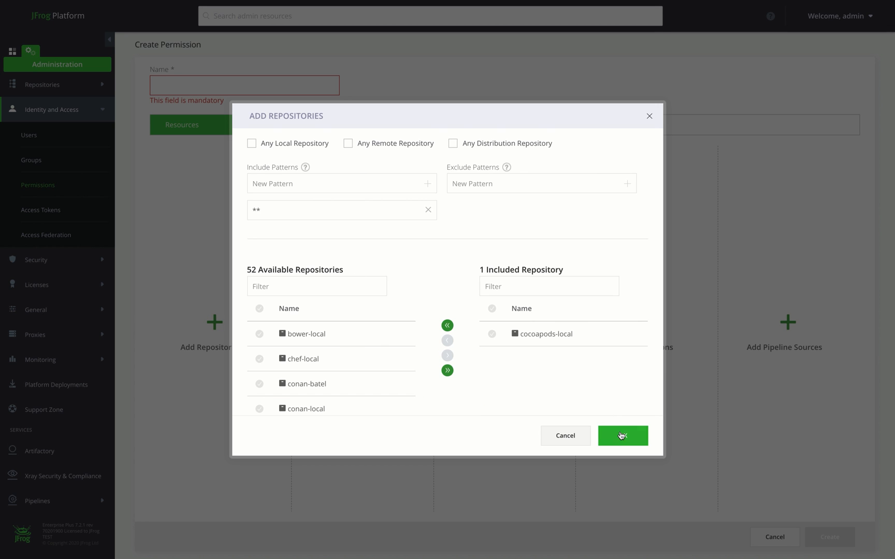
click(622, 435)
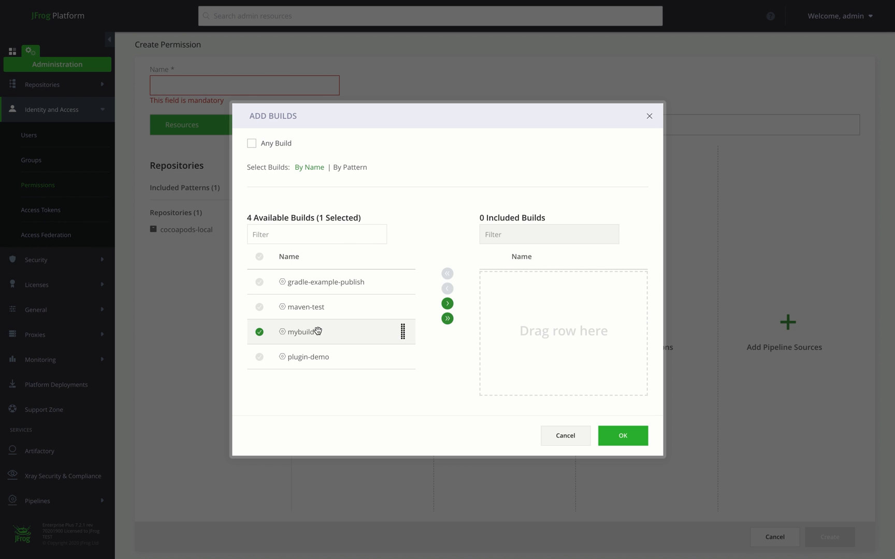
click(621, 435)
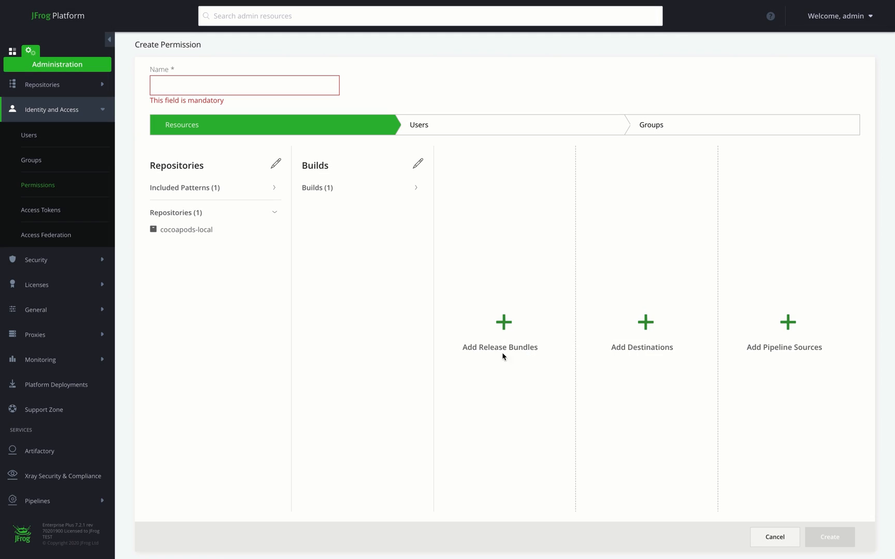
- Add a release bundle, two destinations and a pipeline source to the permission
click(500, 329)
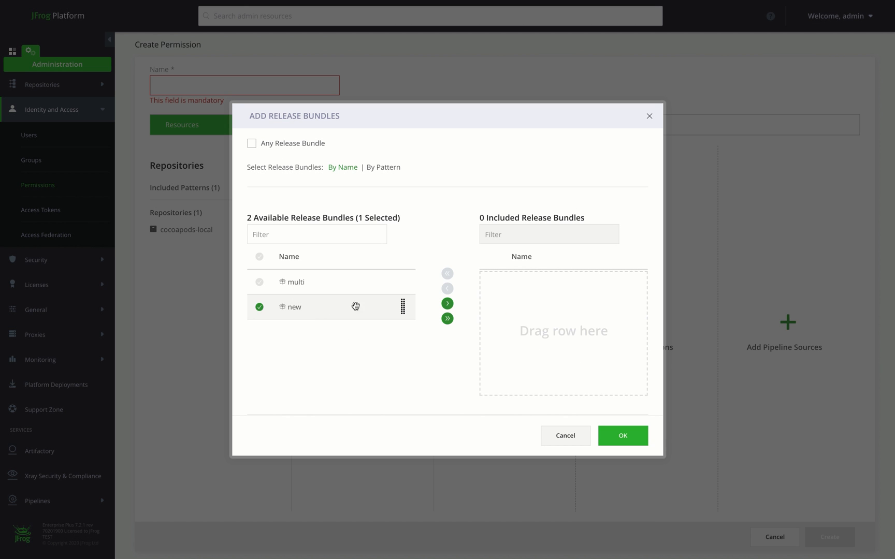
click(623, 435)
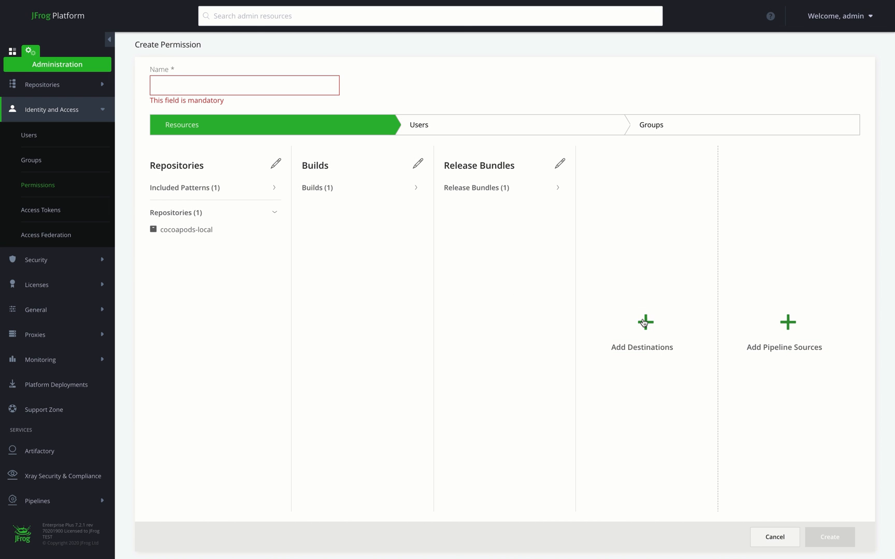
click(641, 328)
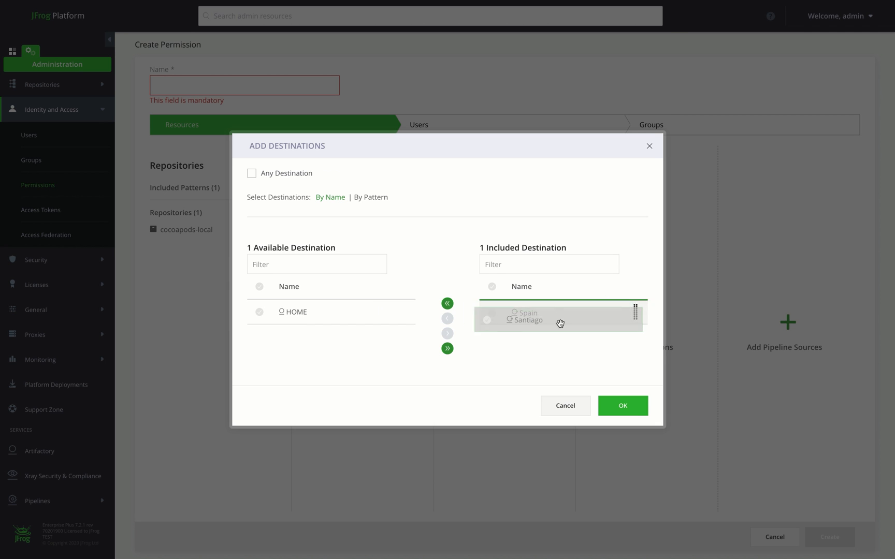
click(623, 407)
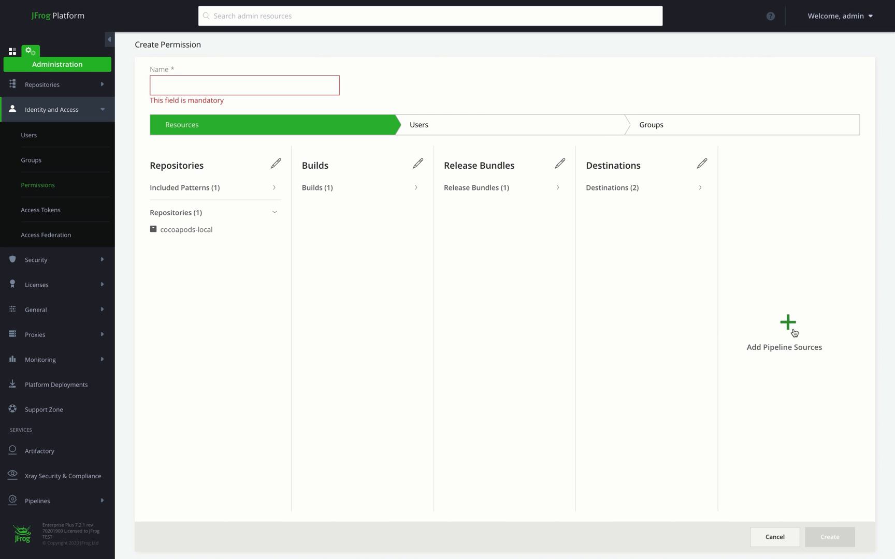
click(788, 322)
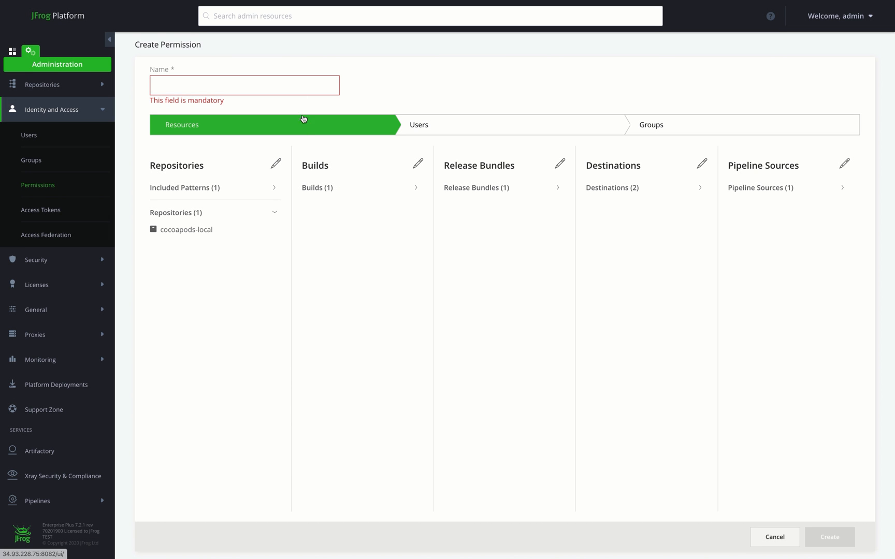
- Name the permission 'new-servers' and create it so it joins the Permissions list
text(new)
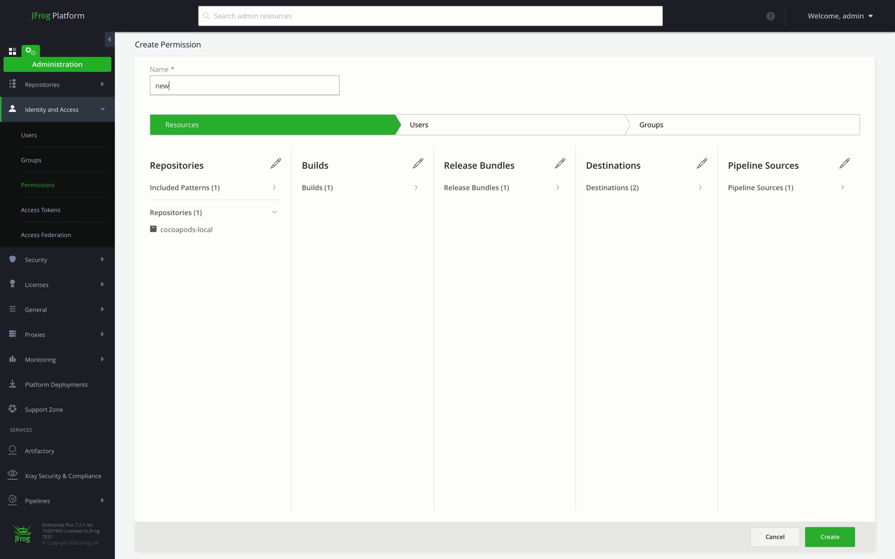
text(-ser)
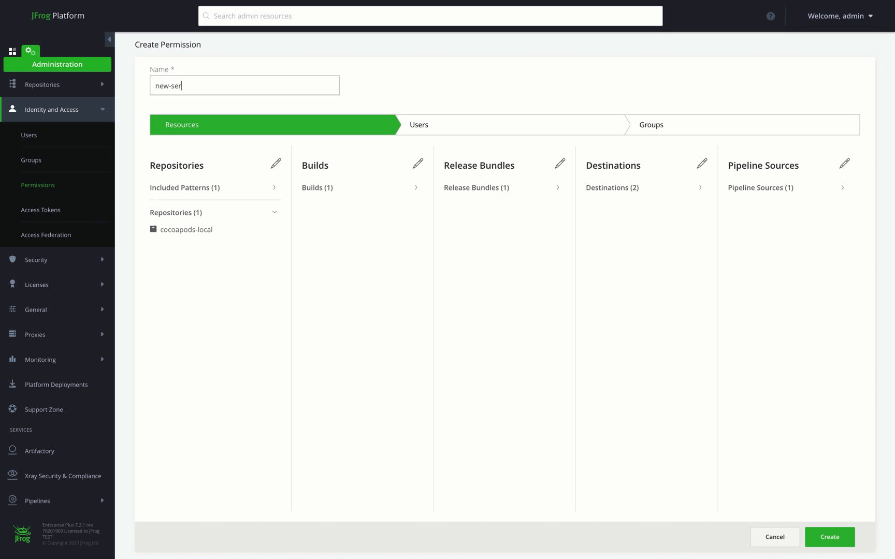
text(vers)
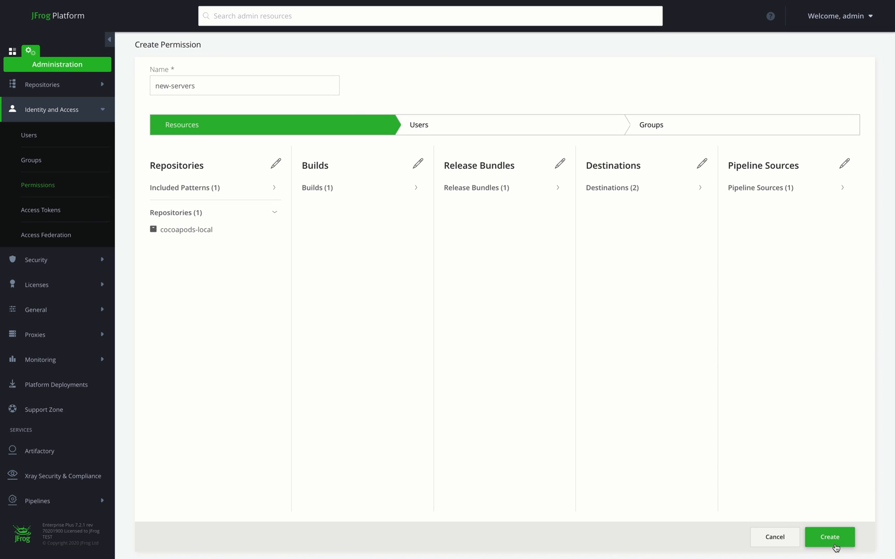
click(829, 538)
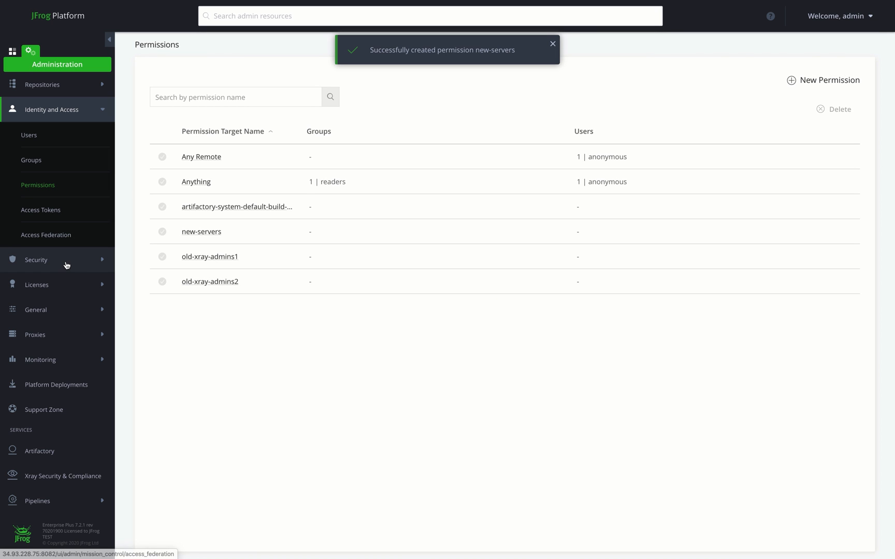
- View the LDAP settings under Security, then Platform Deployments with Spain expanded to its Artifactory service
click(36, 260)
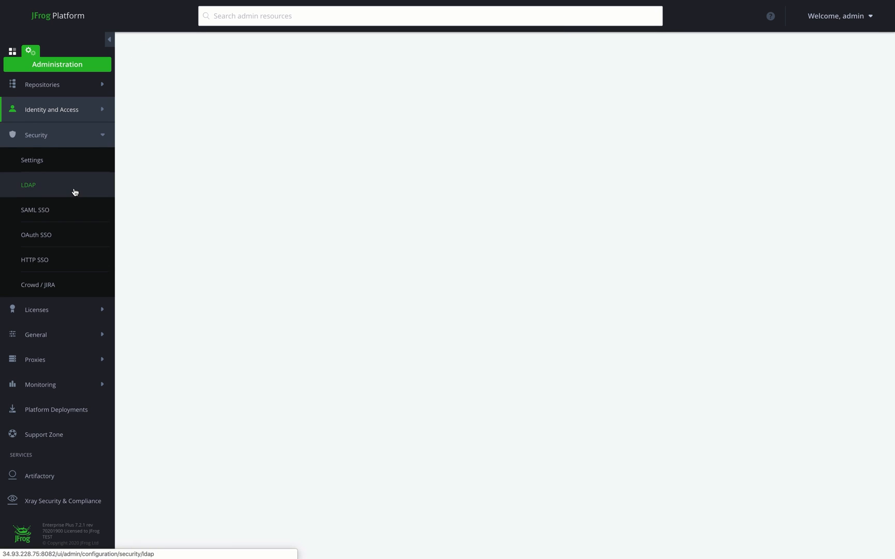
click(28, 186)
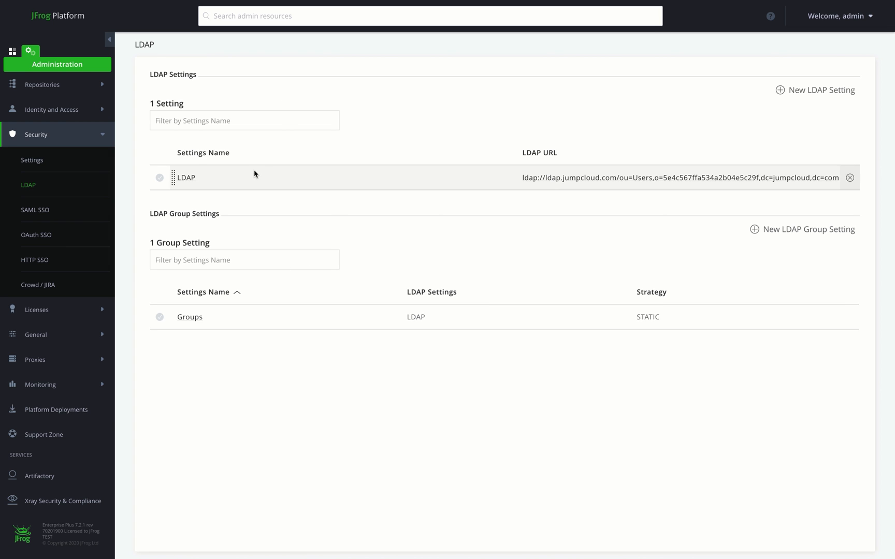
mouse_move(59, 385)
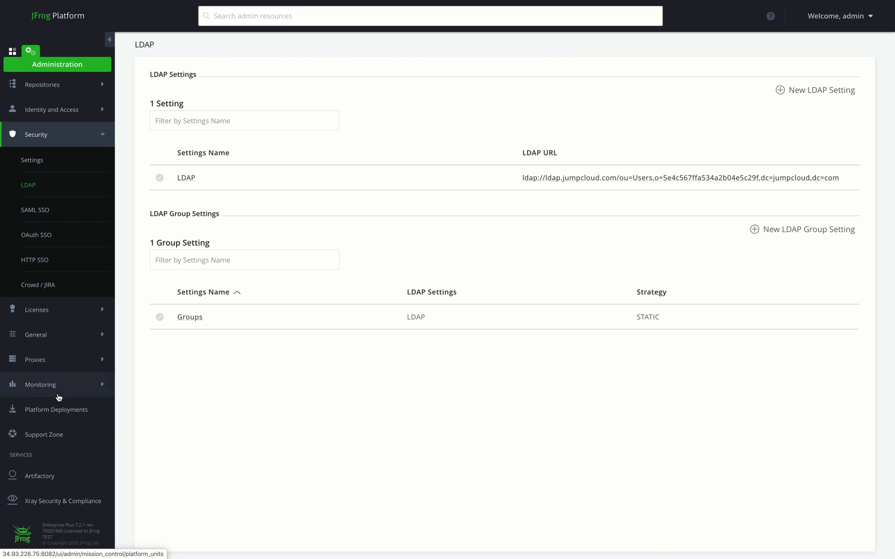
click(57, 410)
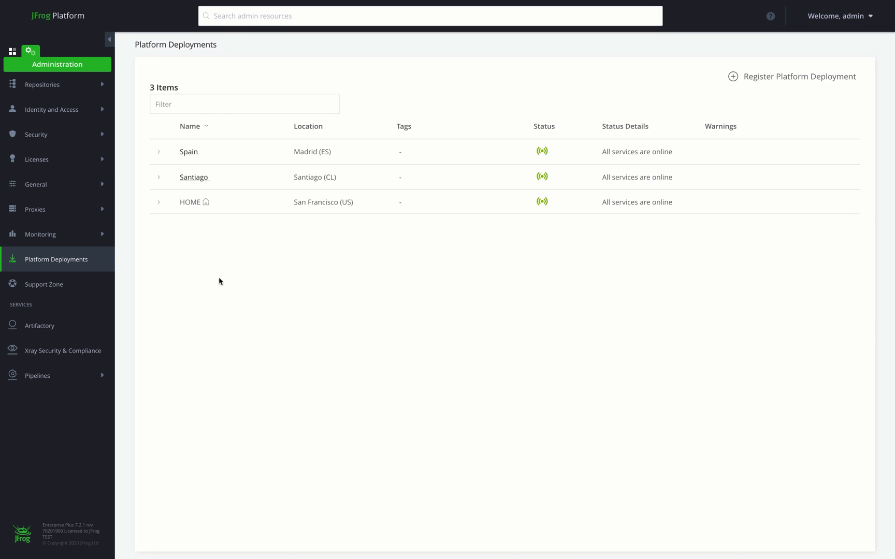
click(158, 152)
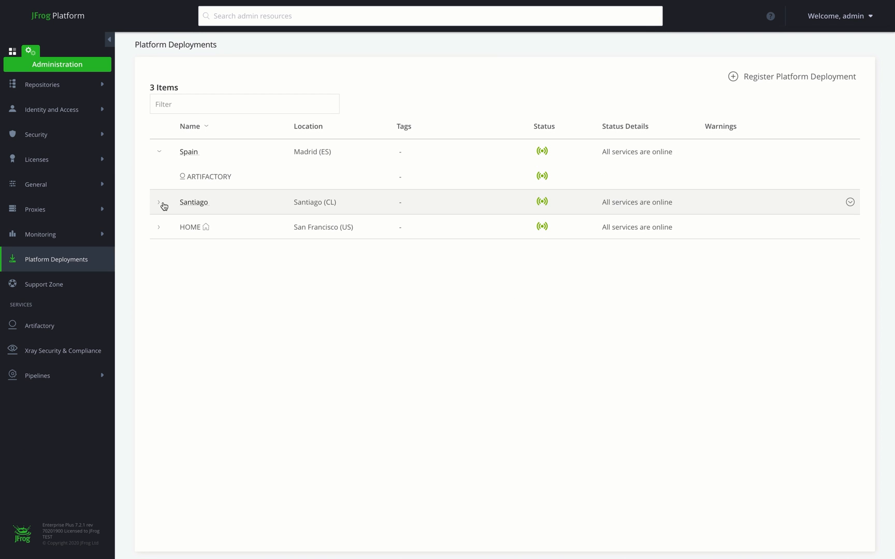